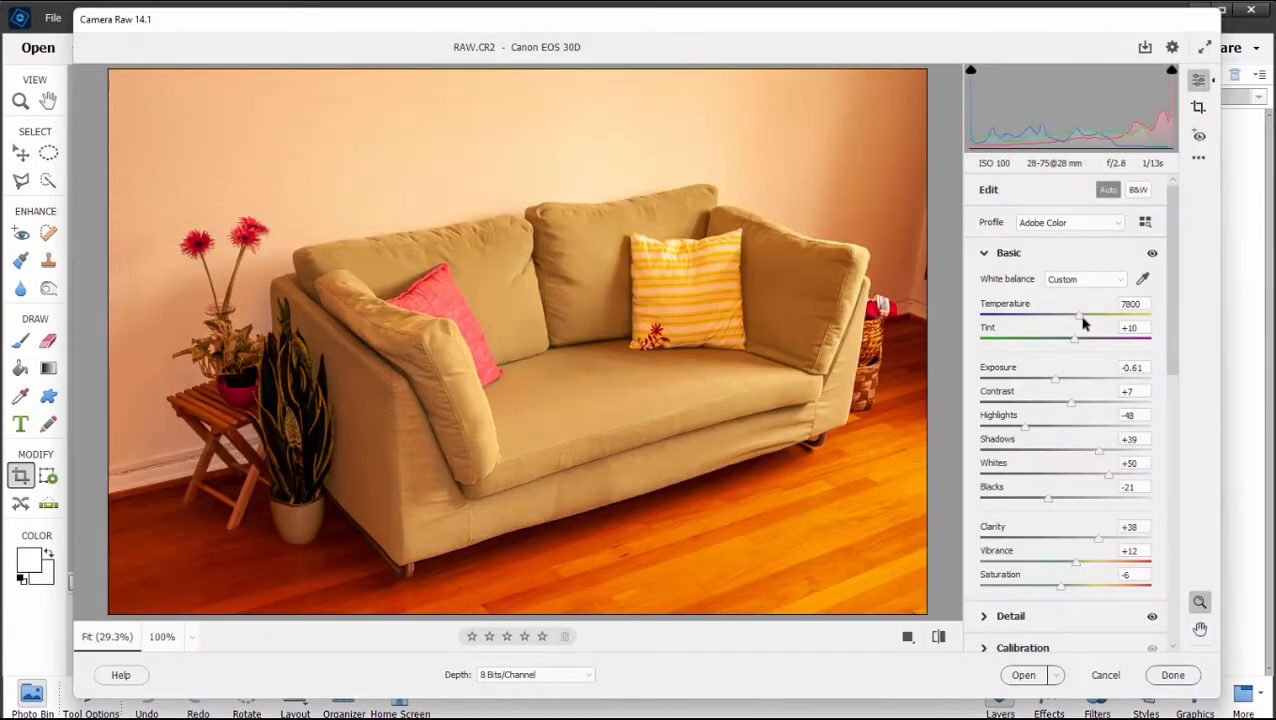
Step: Cool Temperature to 4650, push Tint to +72, nudge exposure, and expand Calibration
left_click_drag(1075, 316, 1025, 316)
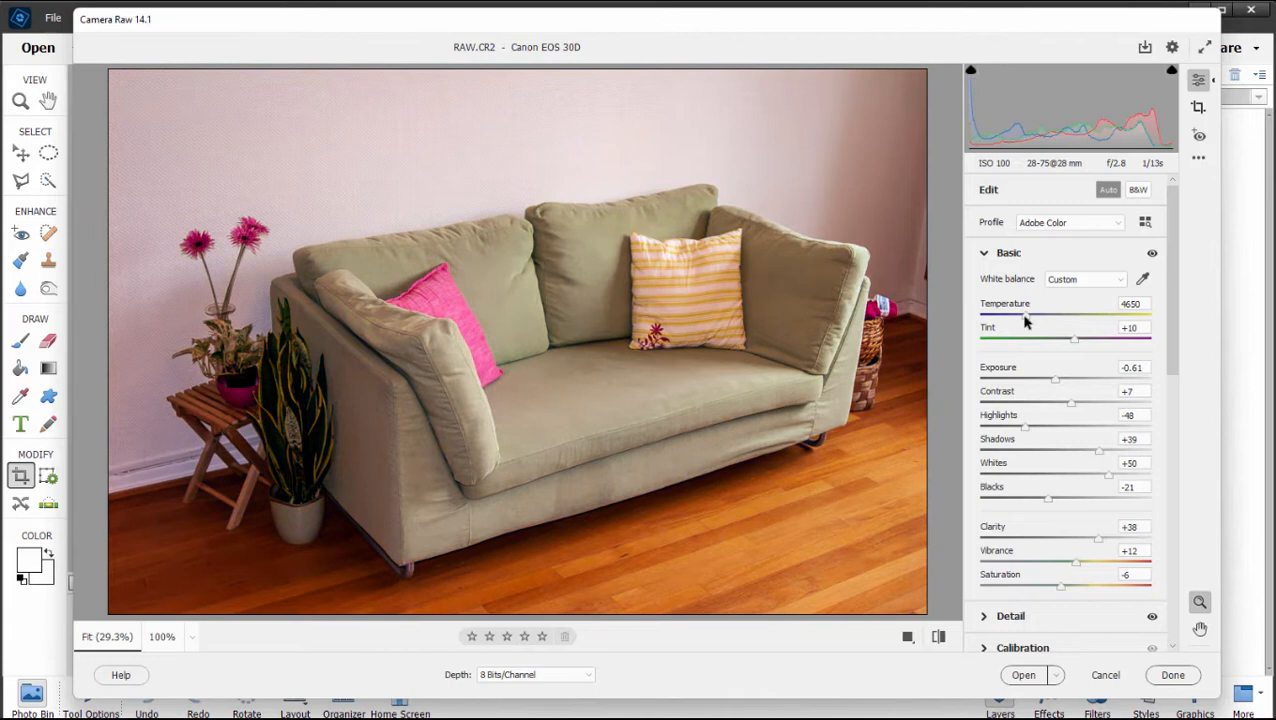
left_click_drag(1075, 341, 1119, 341)
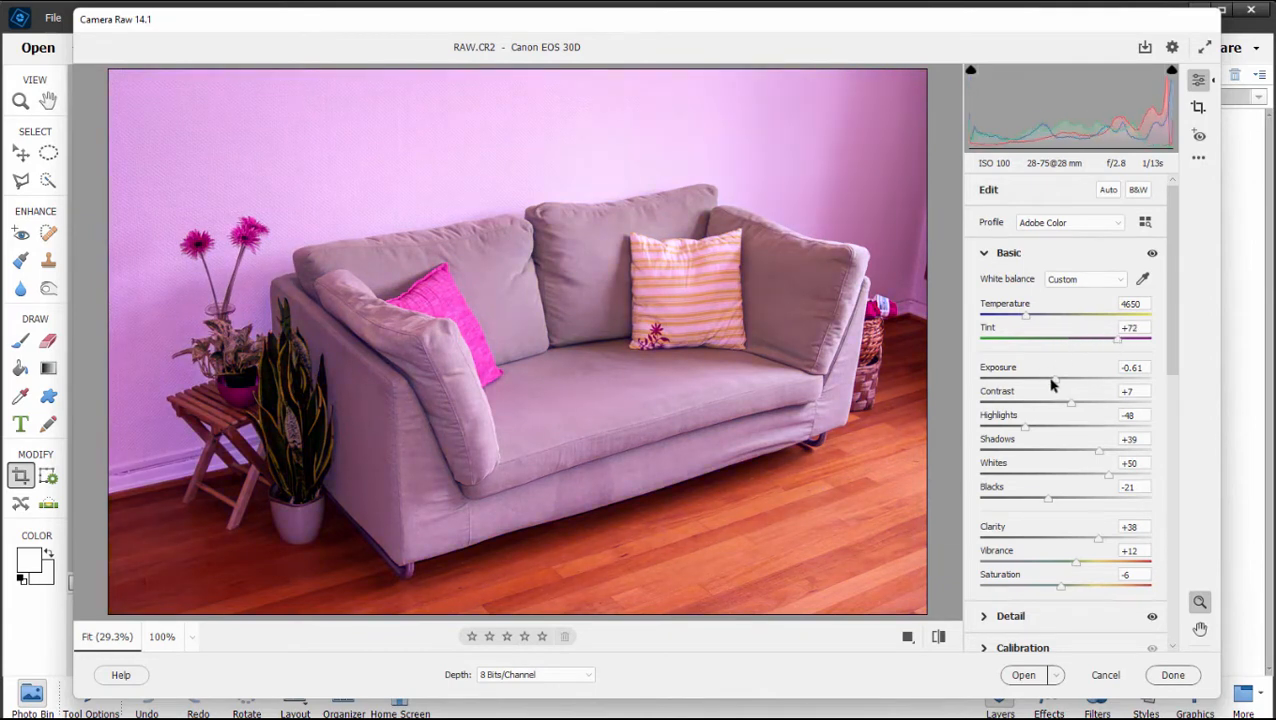
left_click_drag(1055, 382, 1045, 382)
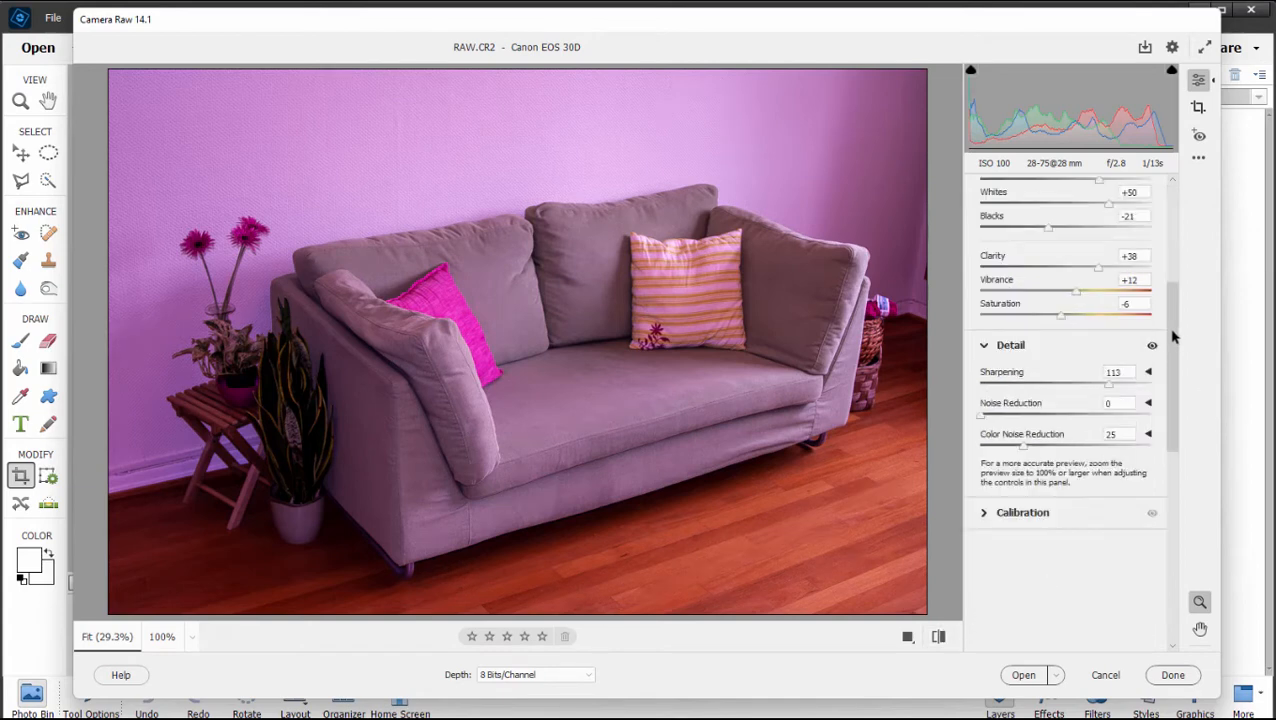
scroll("down", 3)
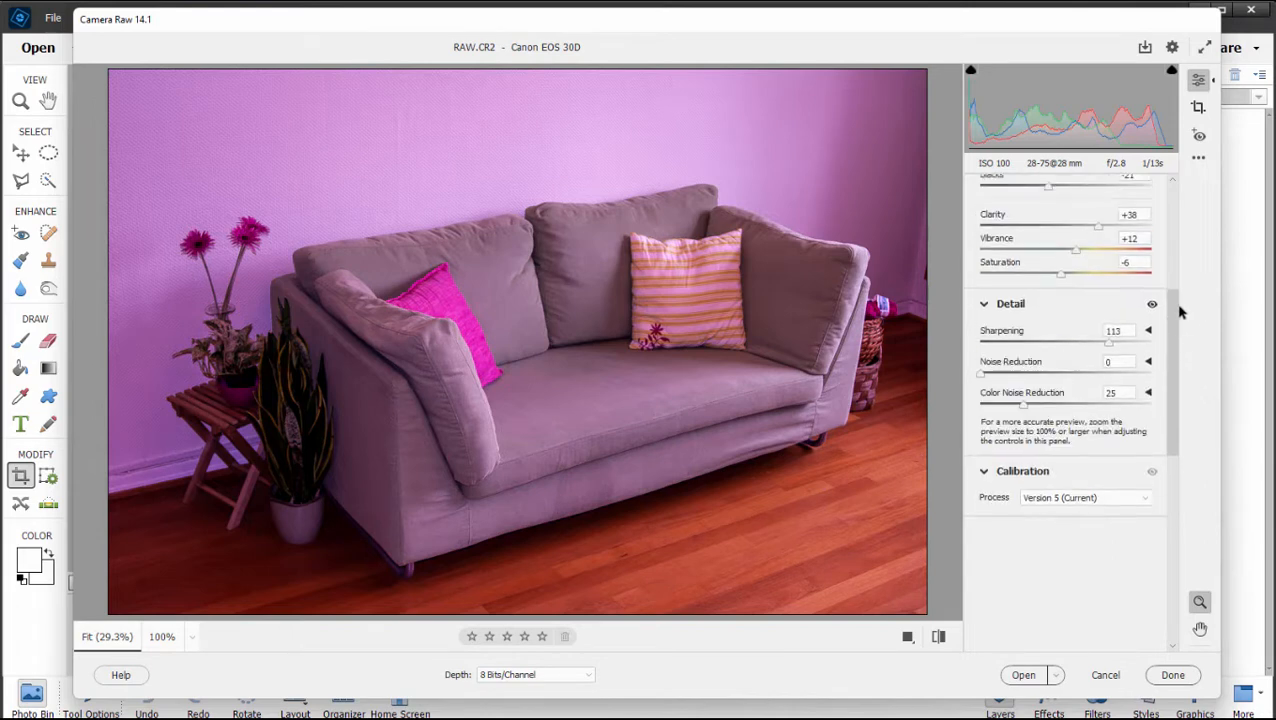
left_click(1172, 674)
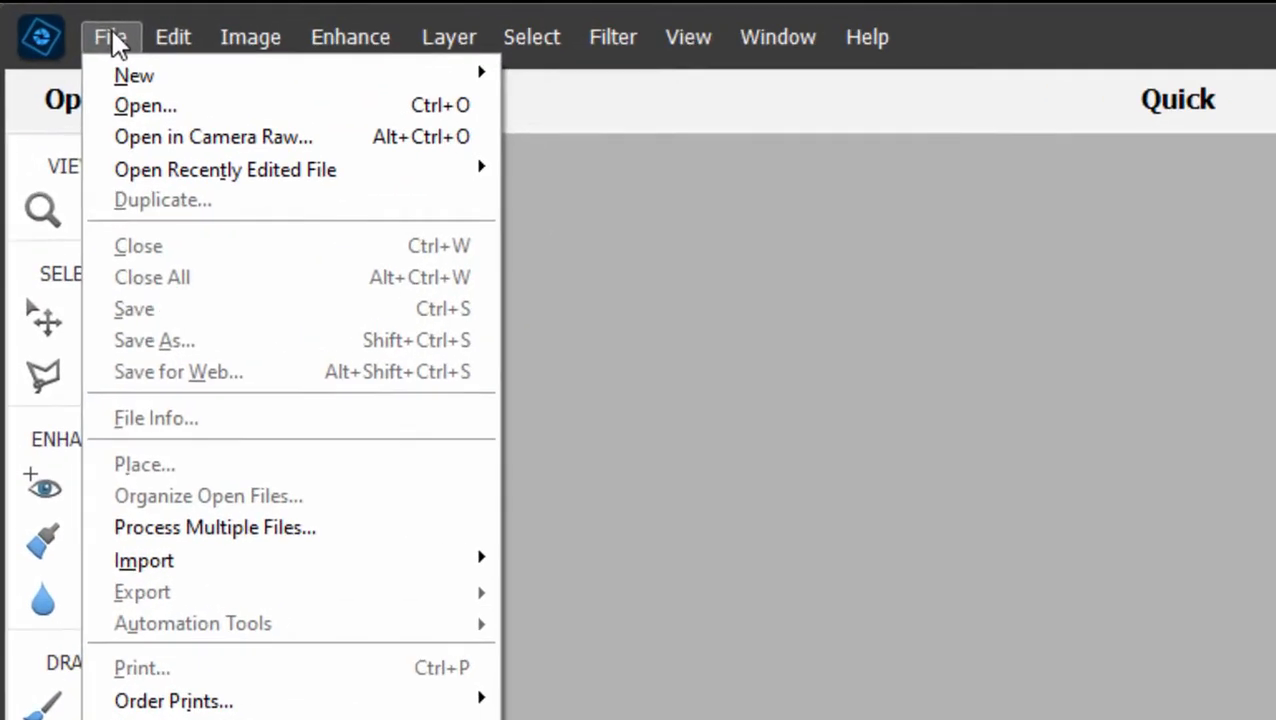
mouse_move(213, 139)
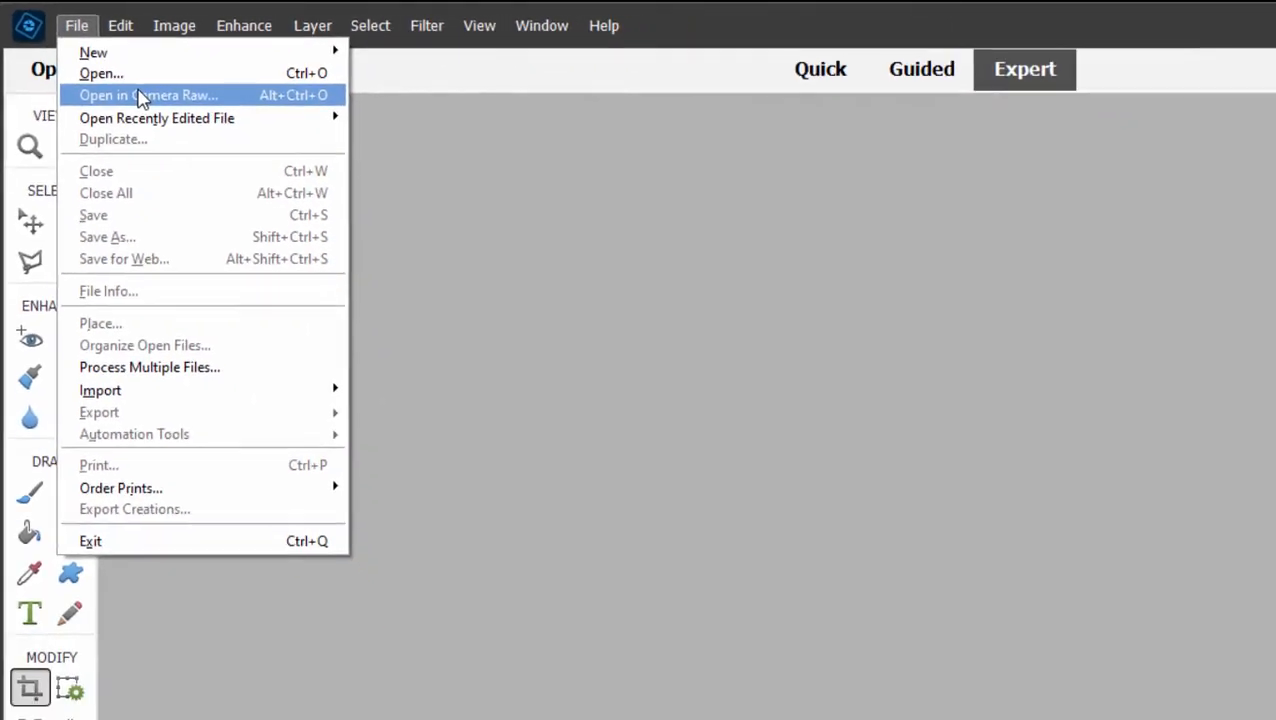
Step: Open RAW.CR2 through File > Open in Camera Raw
left_click(101, 73)
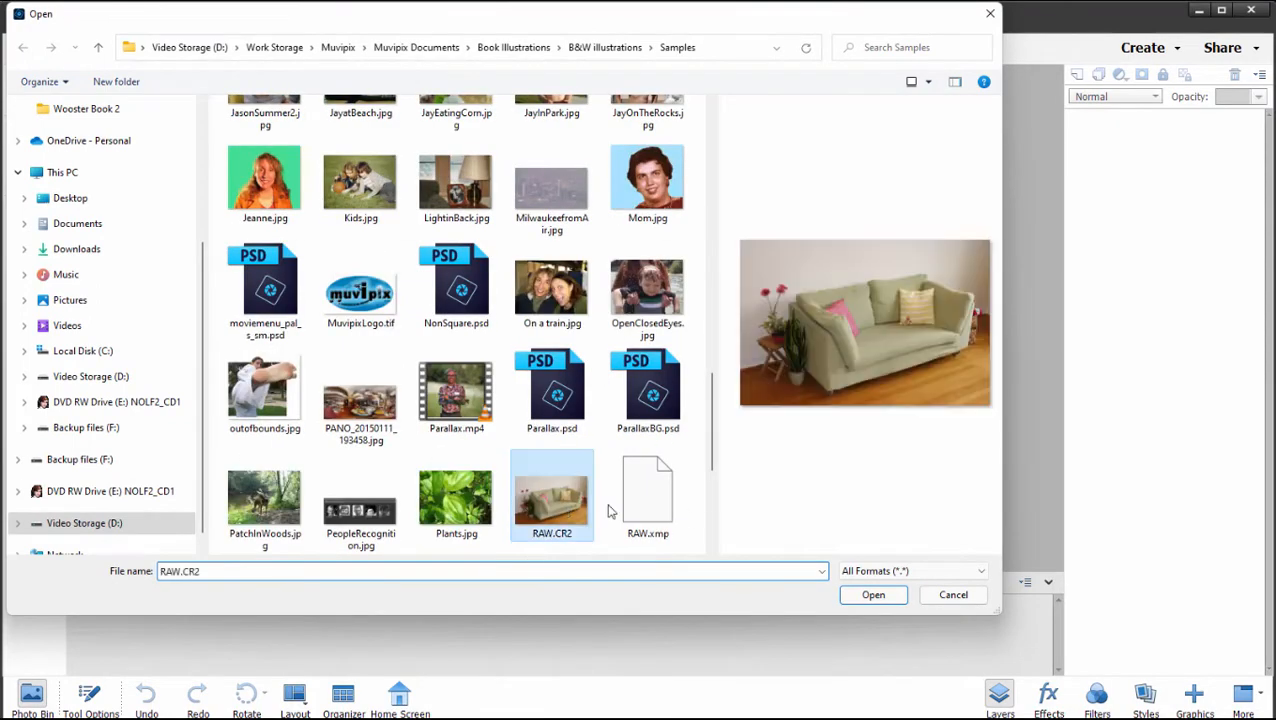
left_click(873, 594)
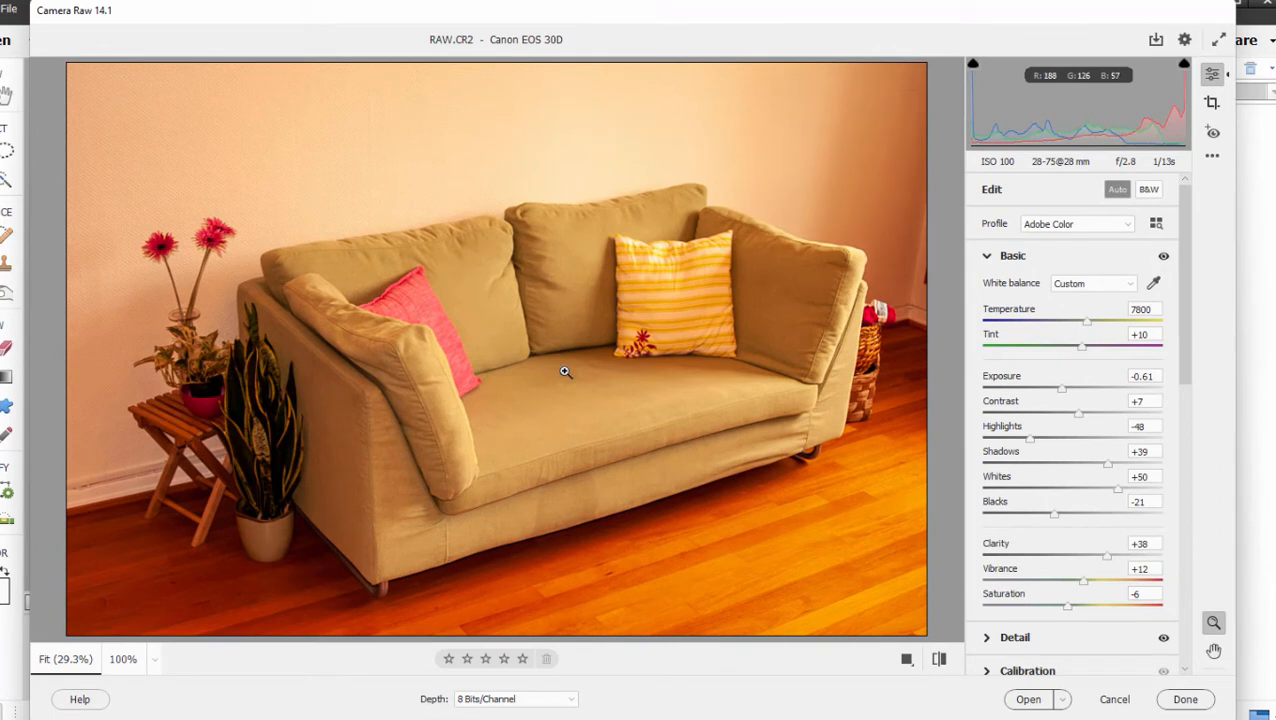
mouse_move(658, 352)
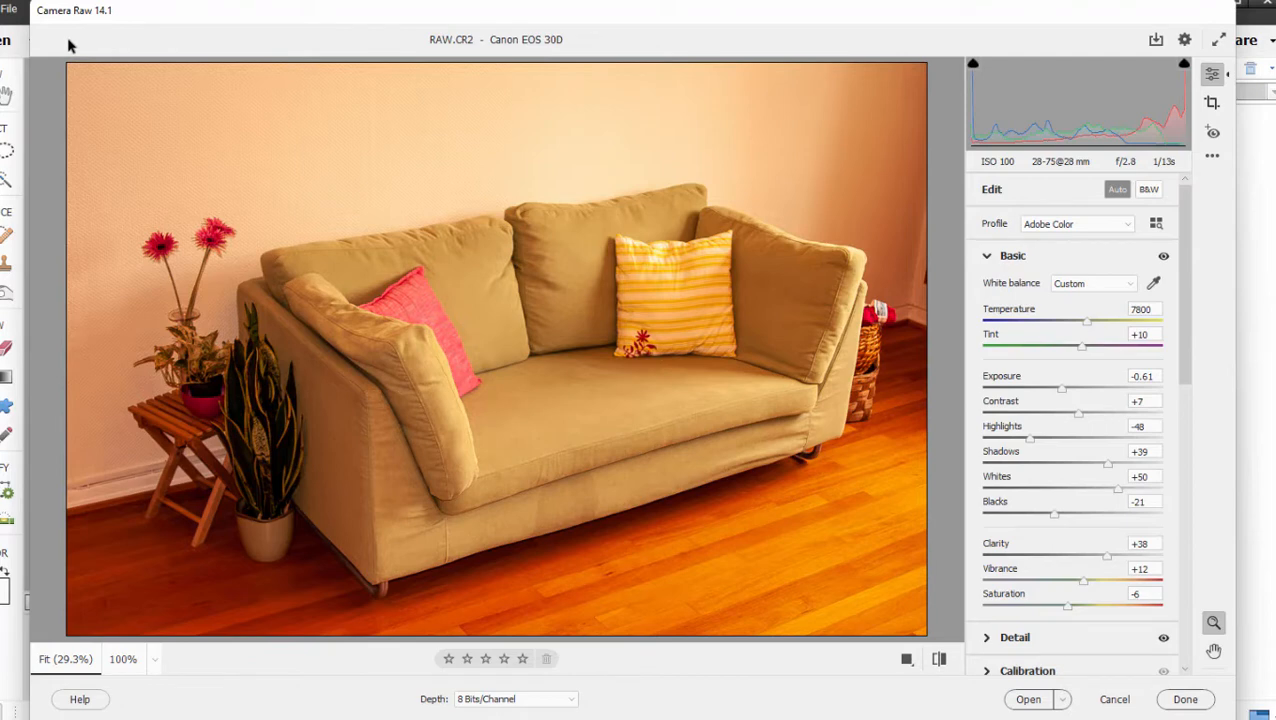
mouse_move(183, 39)
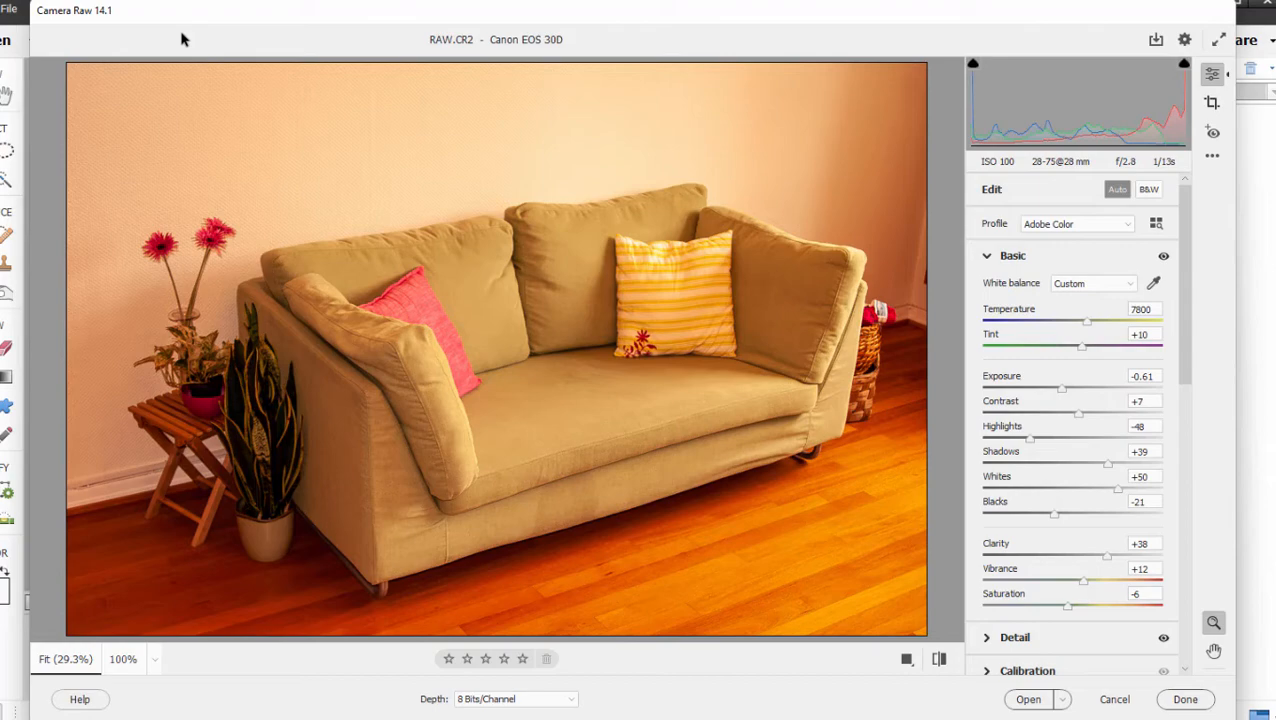
mouse_move(866, 382)
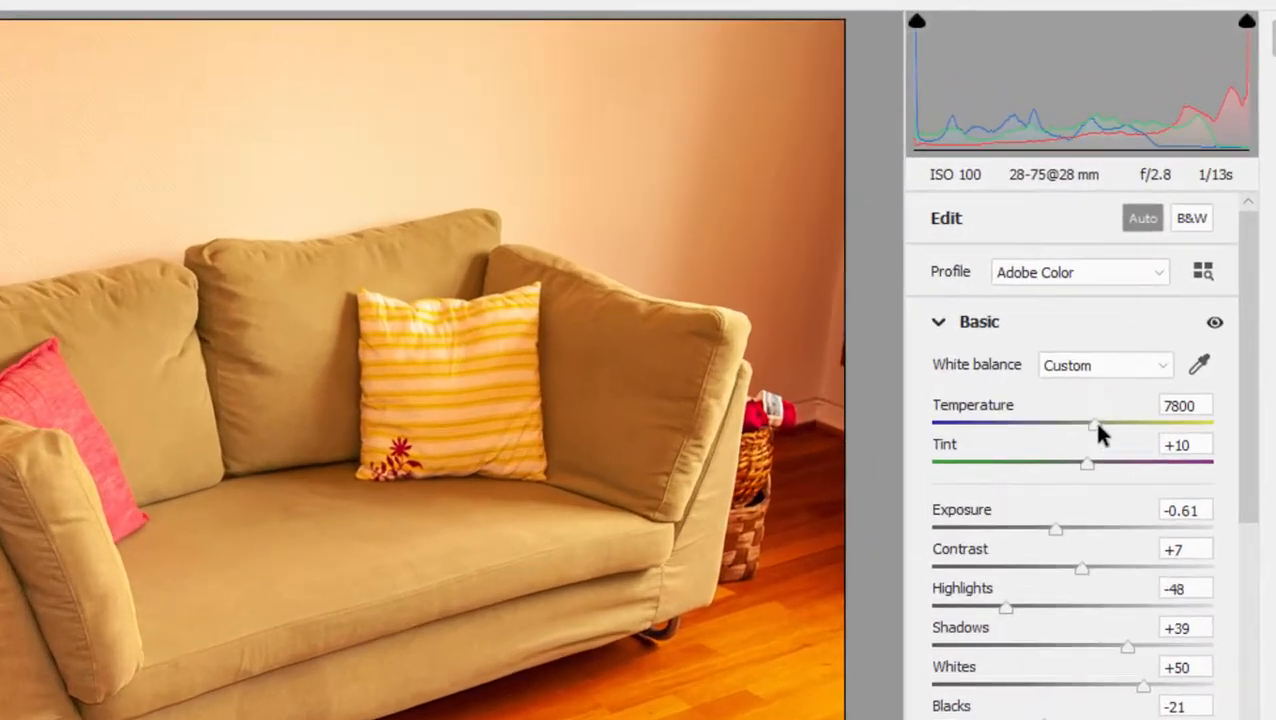
Step: Set Temperature 4650, Tint +72 and Exposure -1.25, then scroll down to Detail
left_click_drag(1098, 424, 1008, 424)
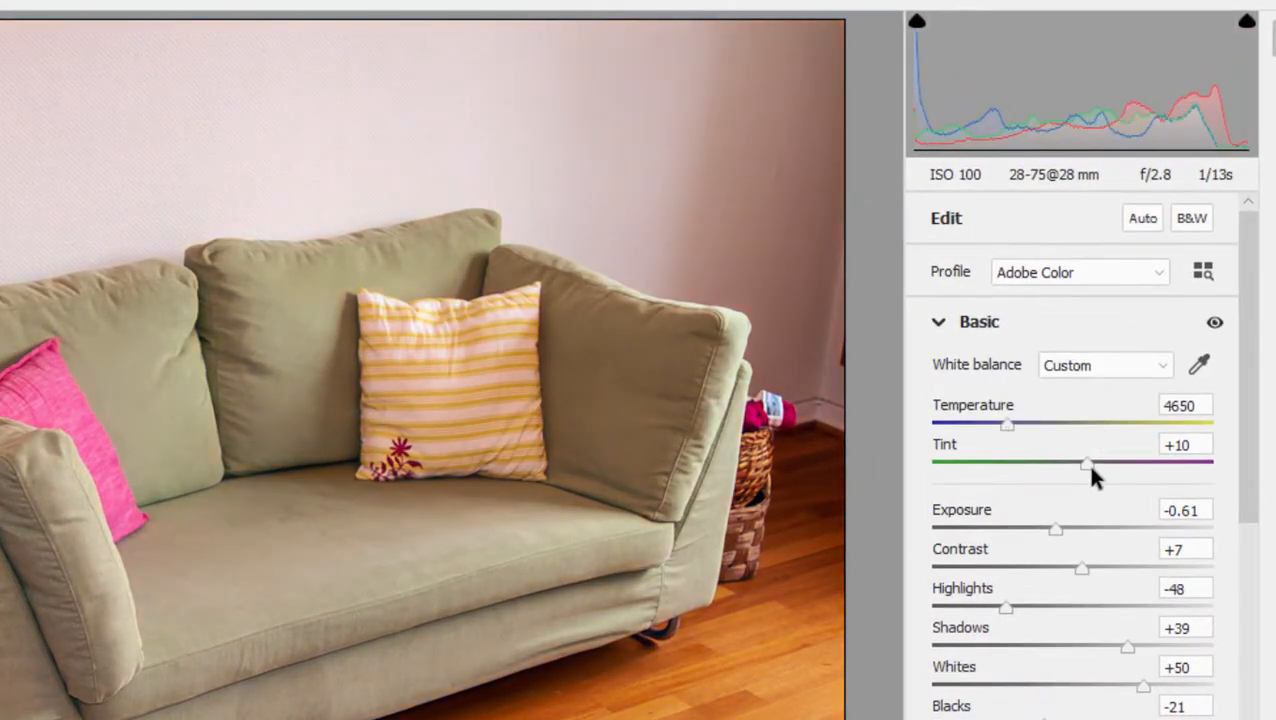
left_click_drag(1088, 463, 1158, 463)
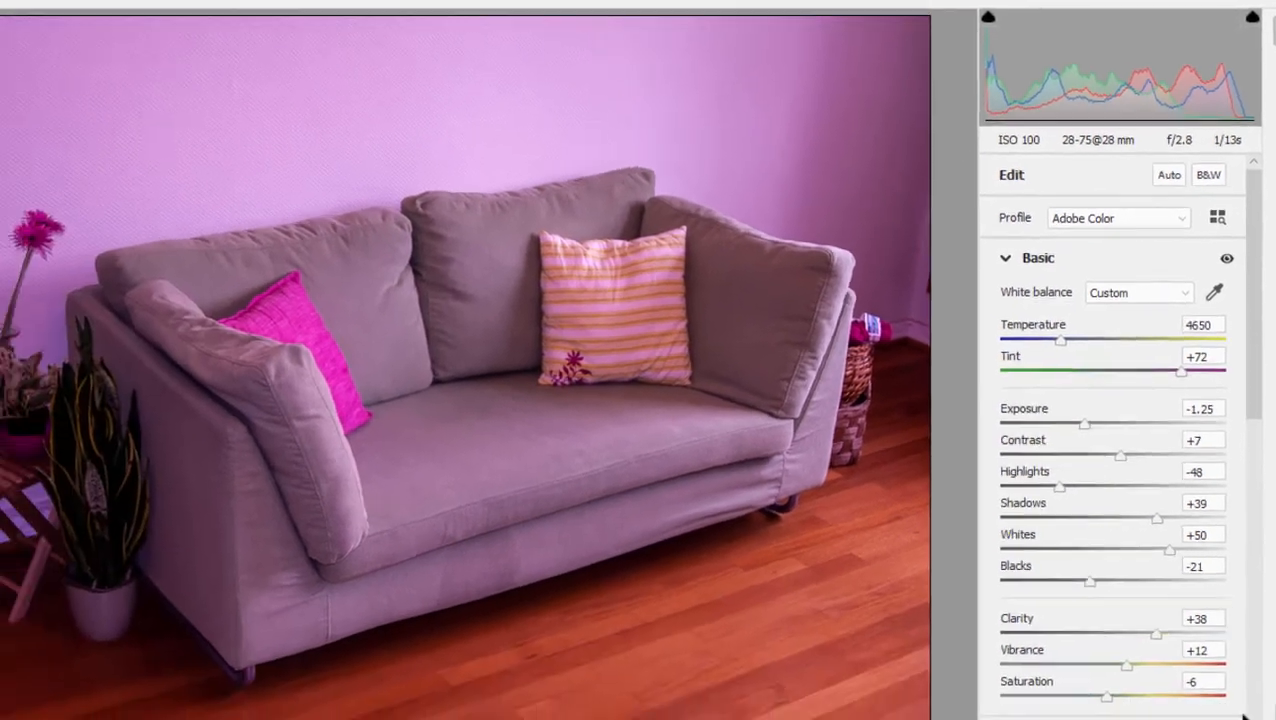
scroll("down", 3)
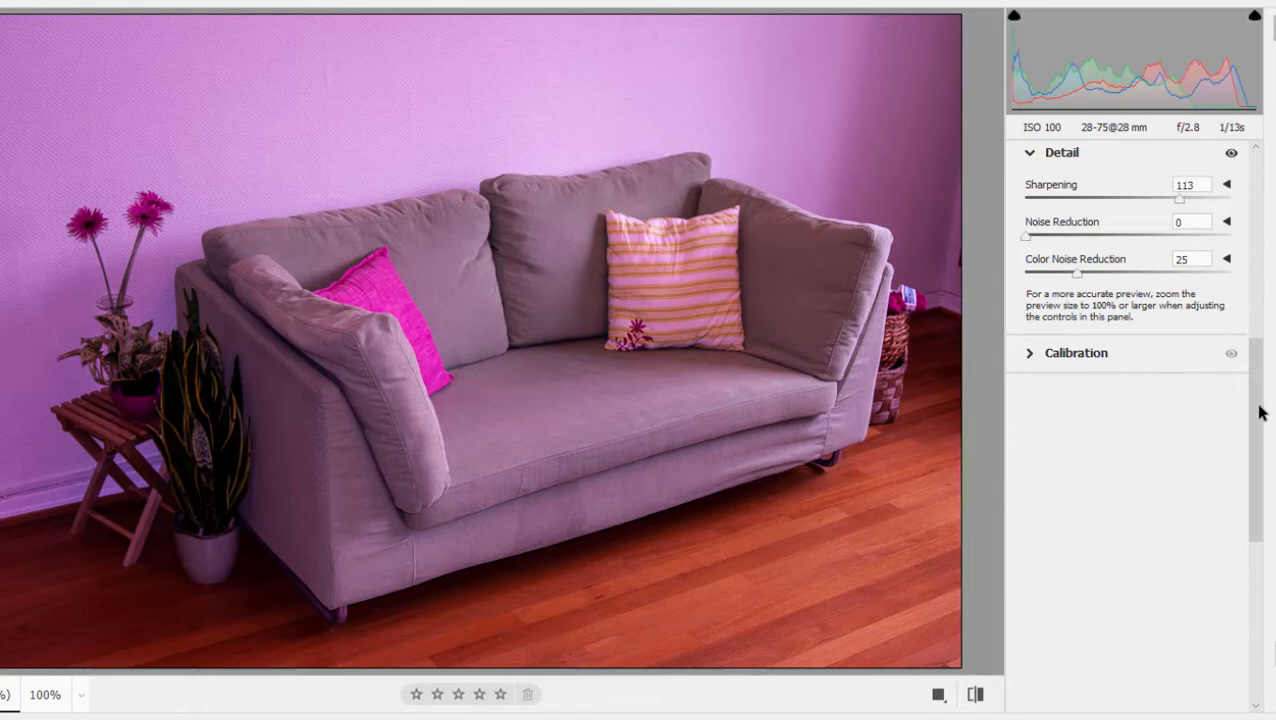
left_click(1029, 352)
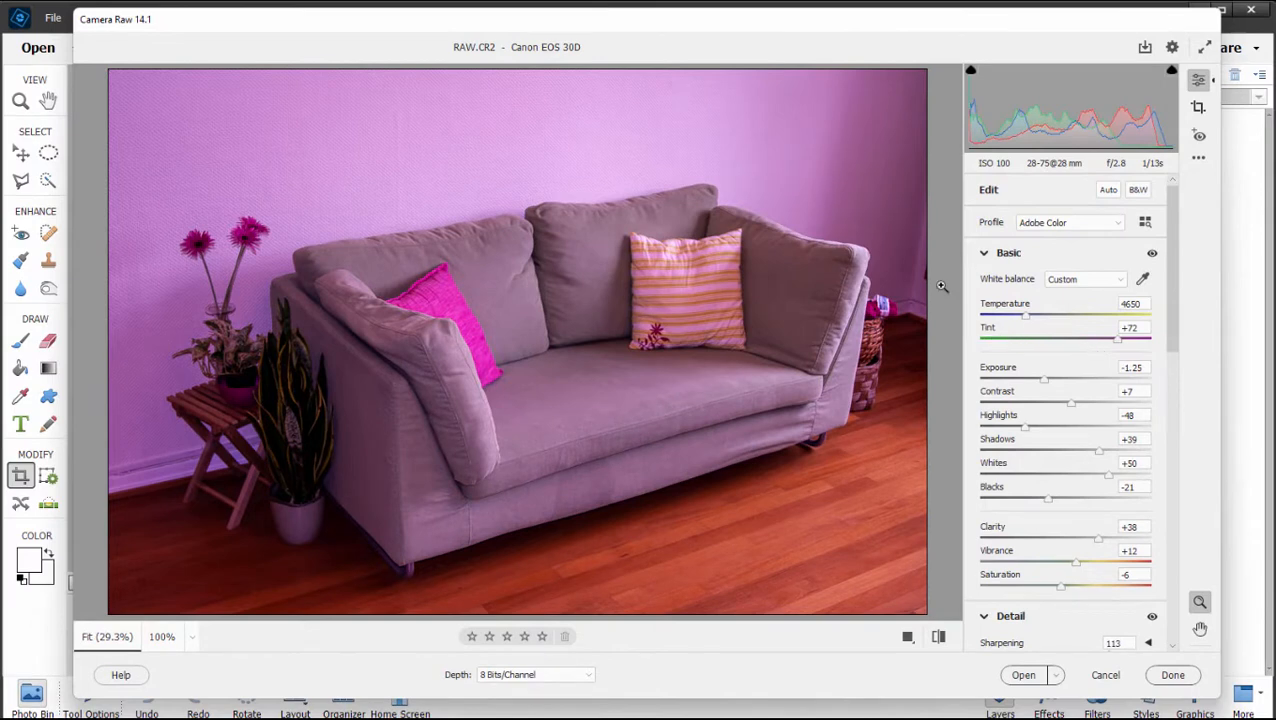
mouse_move(765, 196)
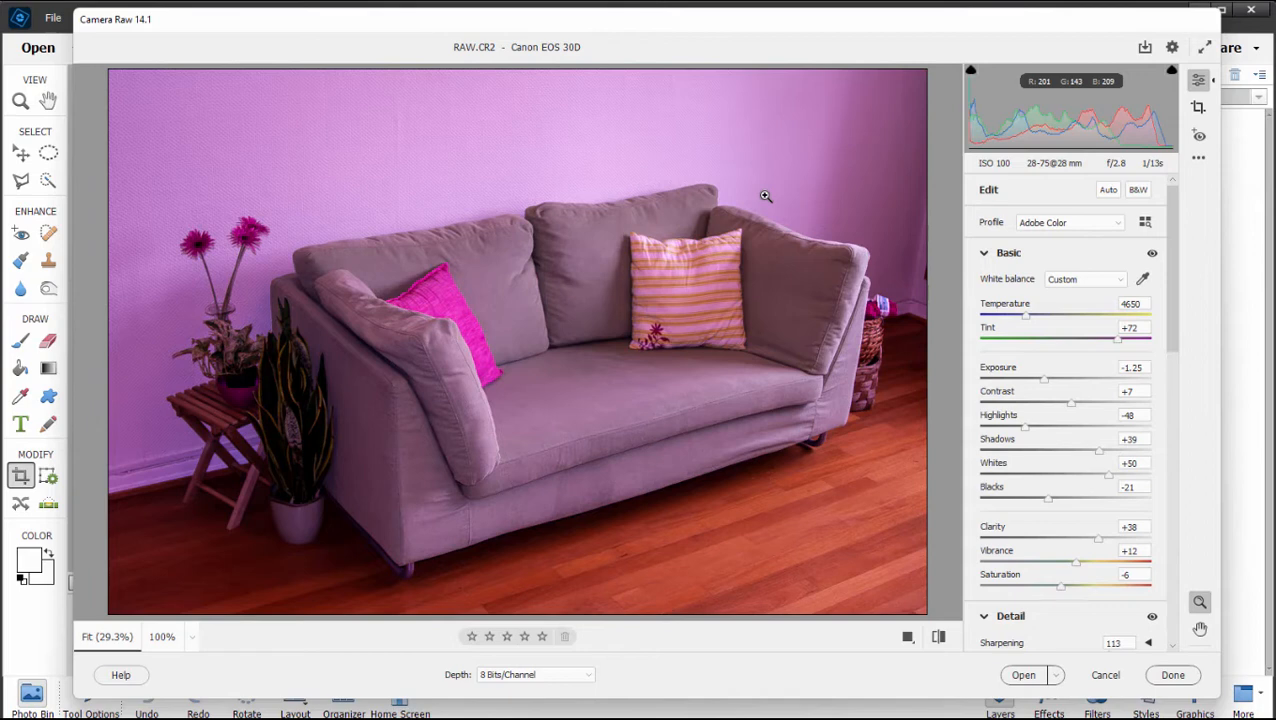
mouse_move(607, 193)
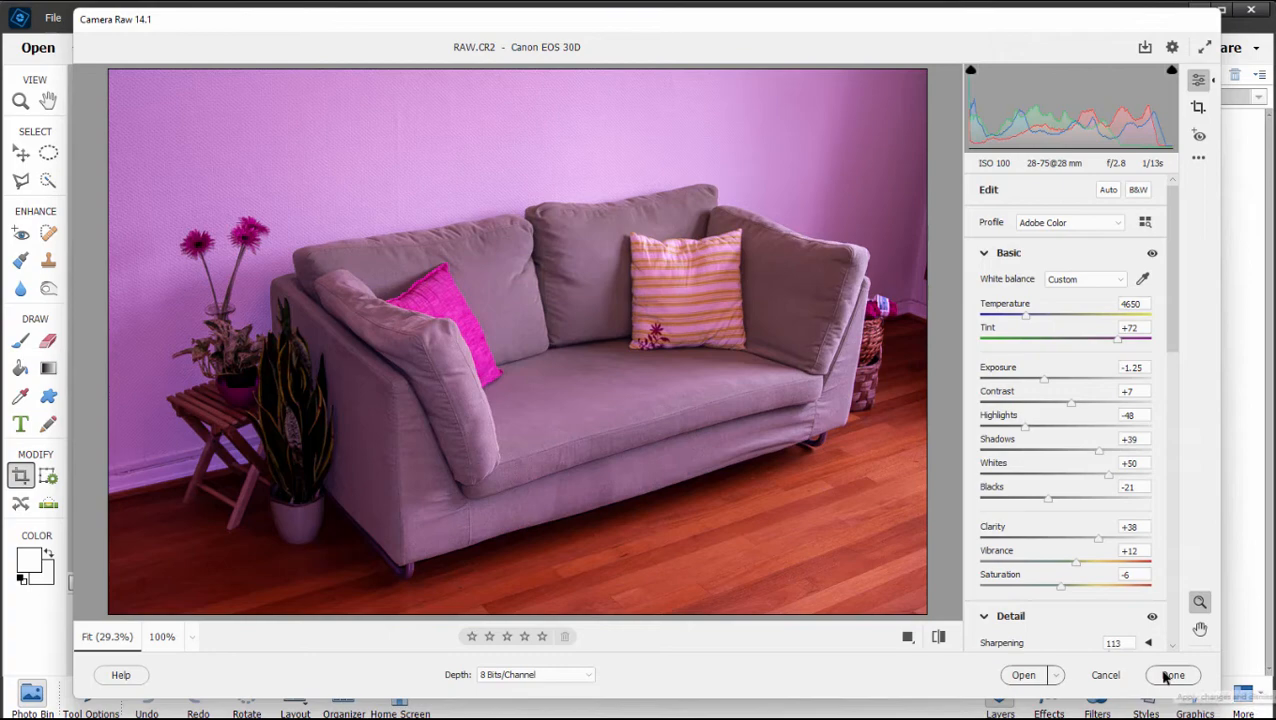
Step: Close Camera Raw with Done, keeping the adjustments, and reopen RAW.CR2
left_click(1172, 674)
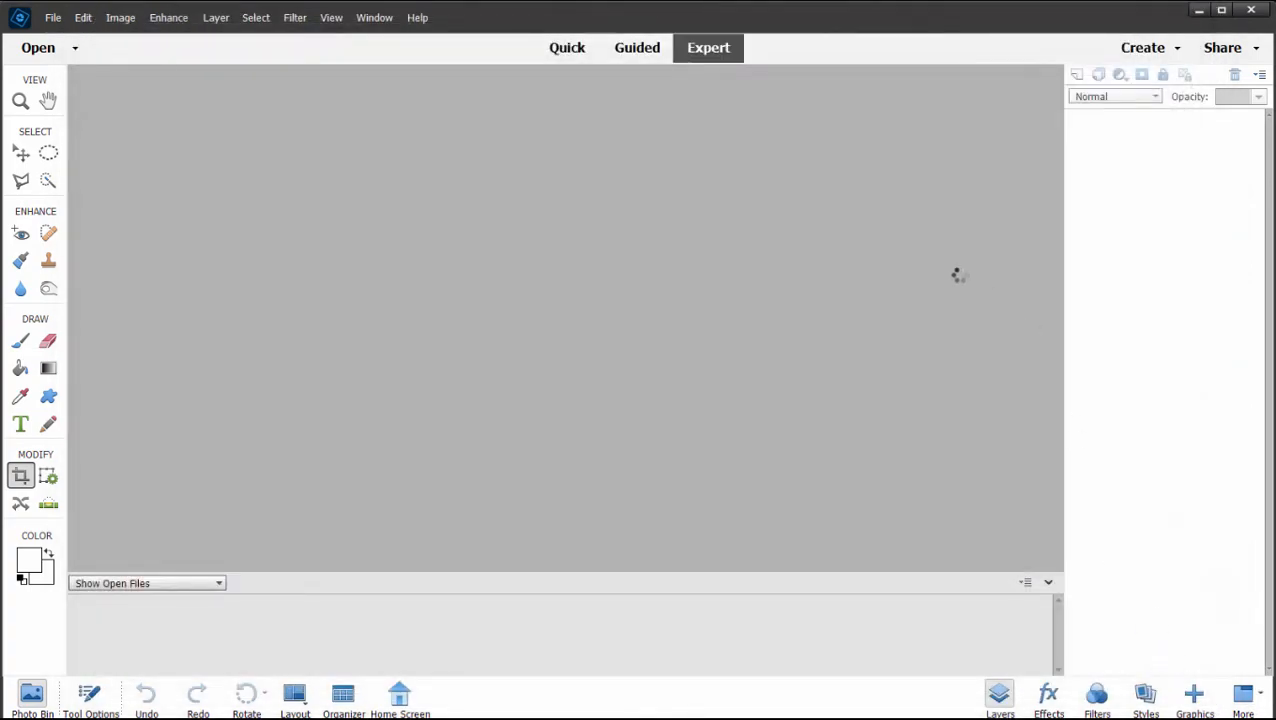
mouse_move(860, 251)
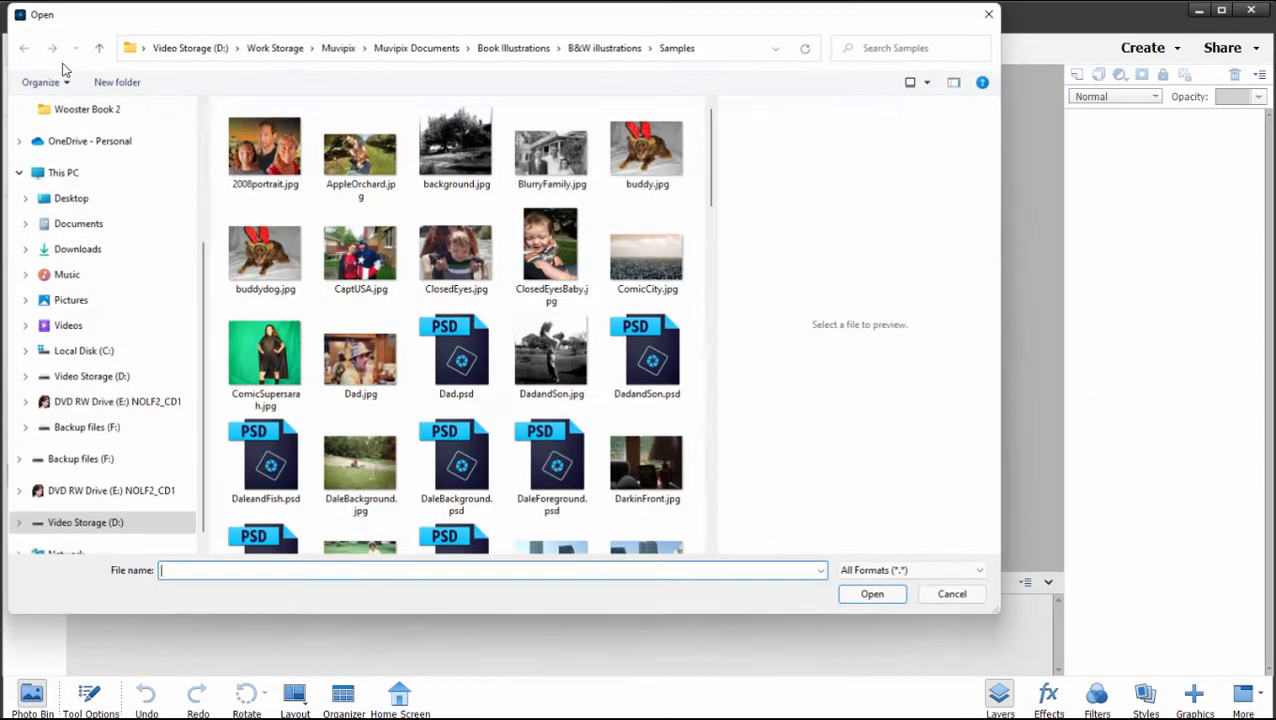
scroll("down", 3)
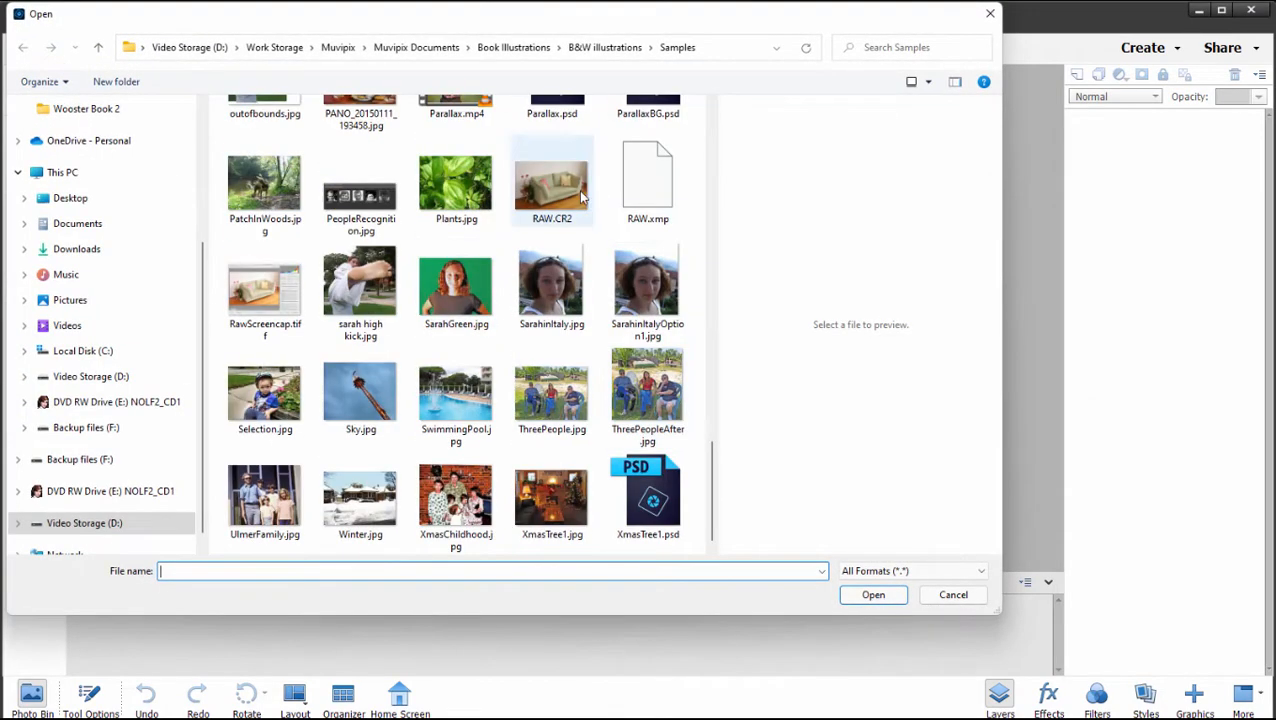
left_click(551, 180)
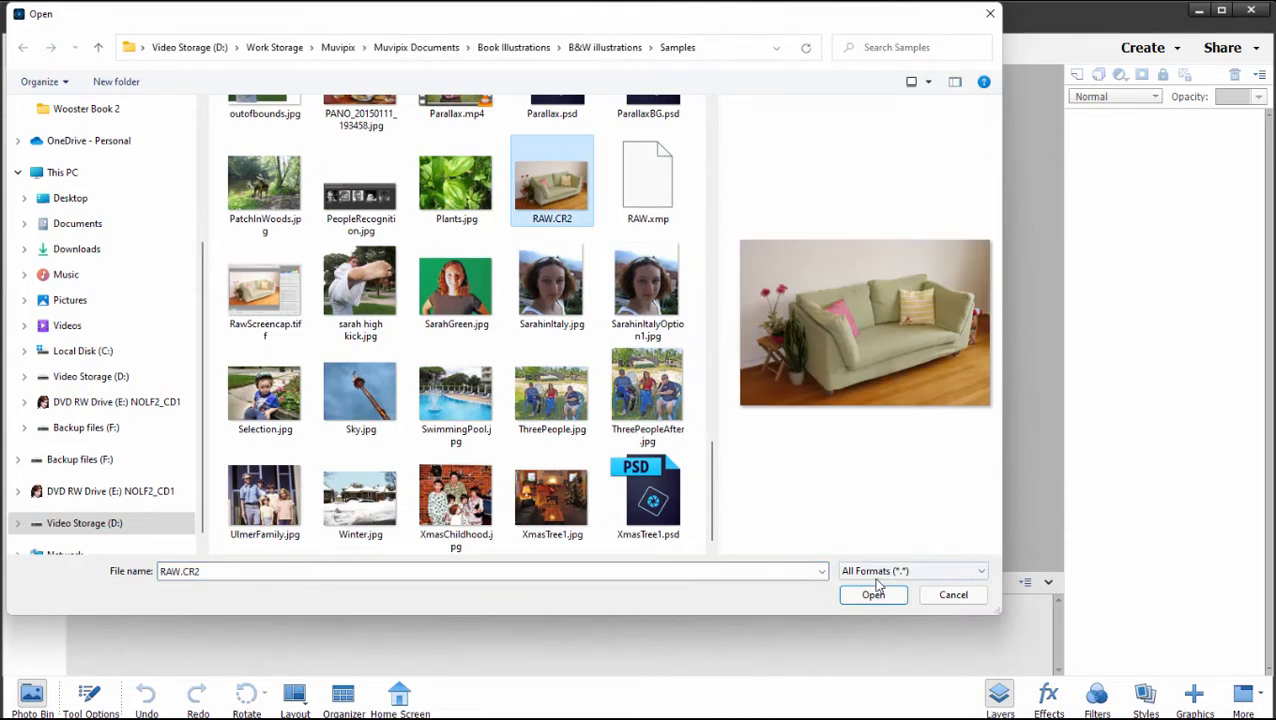
left_click(873, 594)
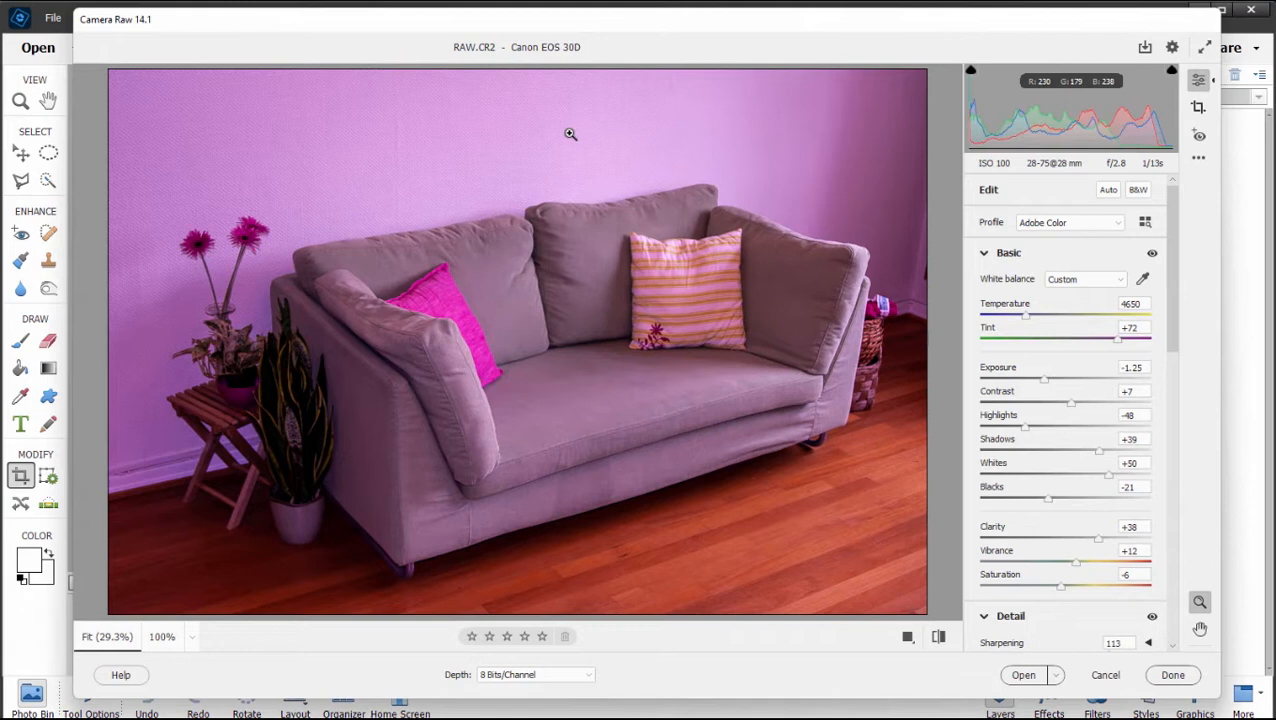
Step: Warm Temperature to 8200, reduce Tint to +7, and raise Highlights to -22
left_click_drag(1028, 315, 1085, 315)
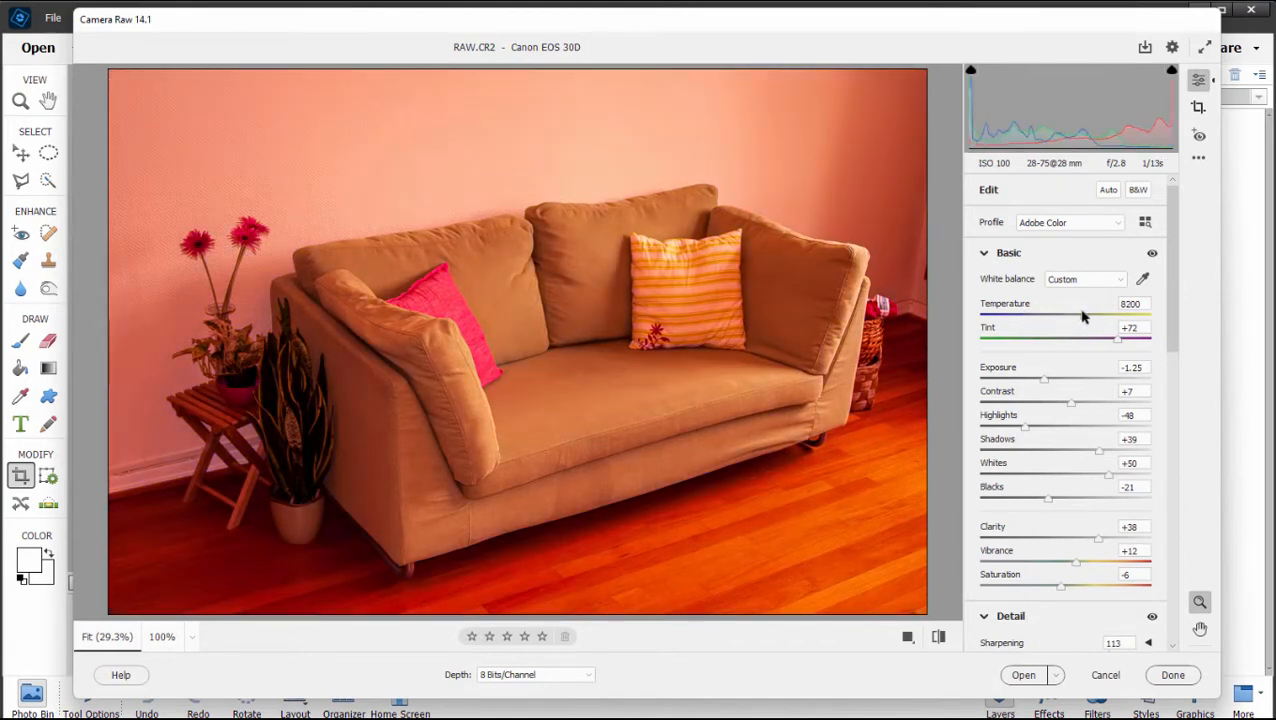
left_click_drag(1117, 340, 1085, 340)
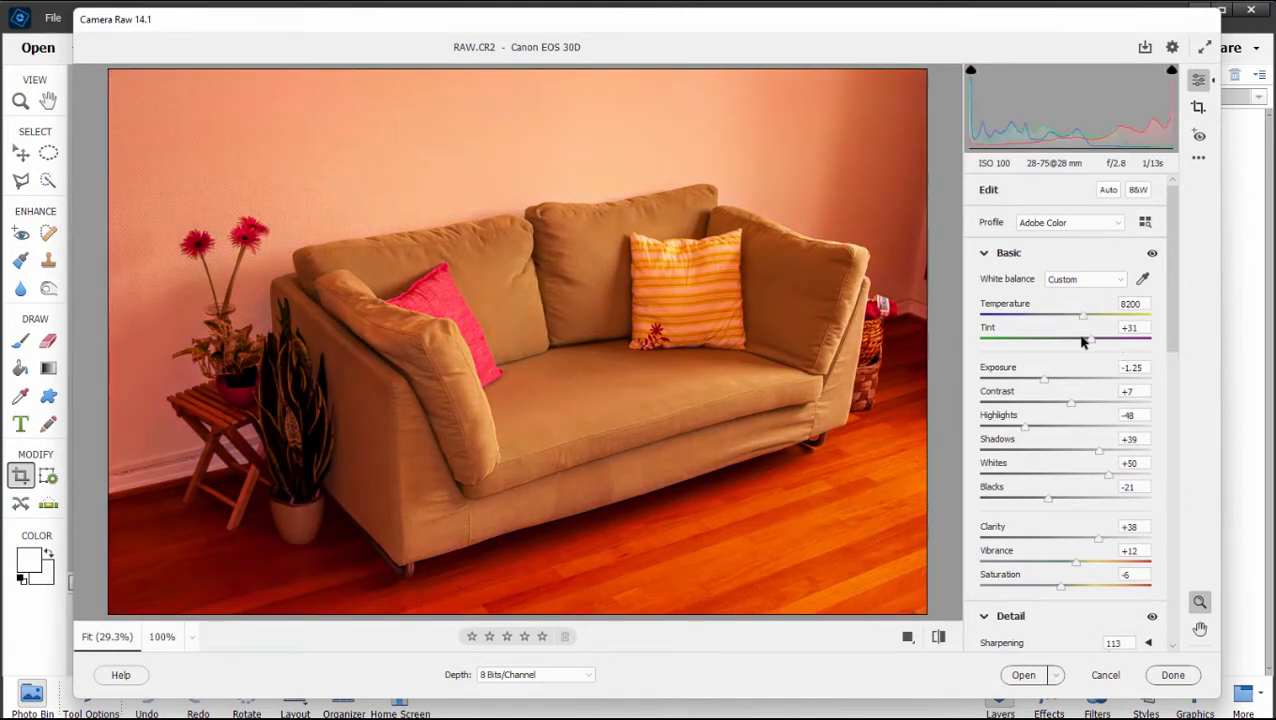
left_click_drag(1093, 341, 1072, 341)
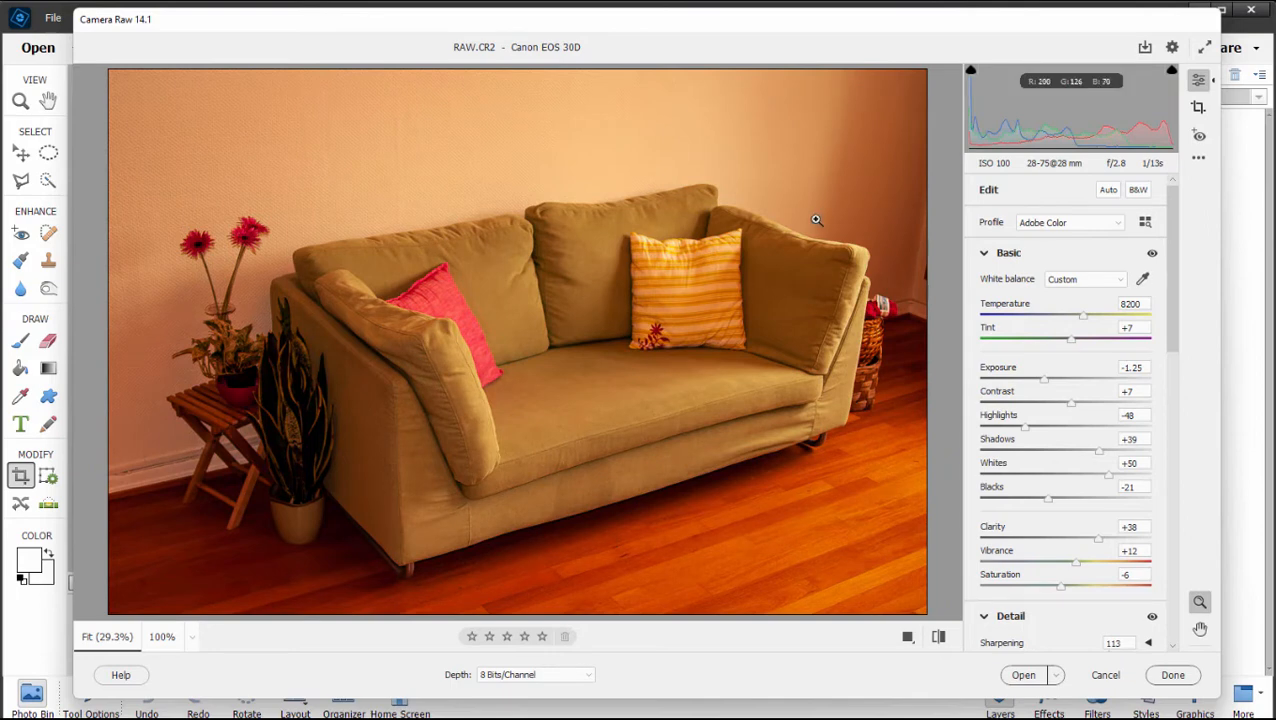
mouse_move(1104, 457)
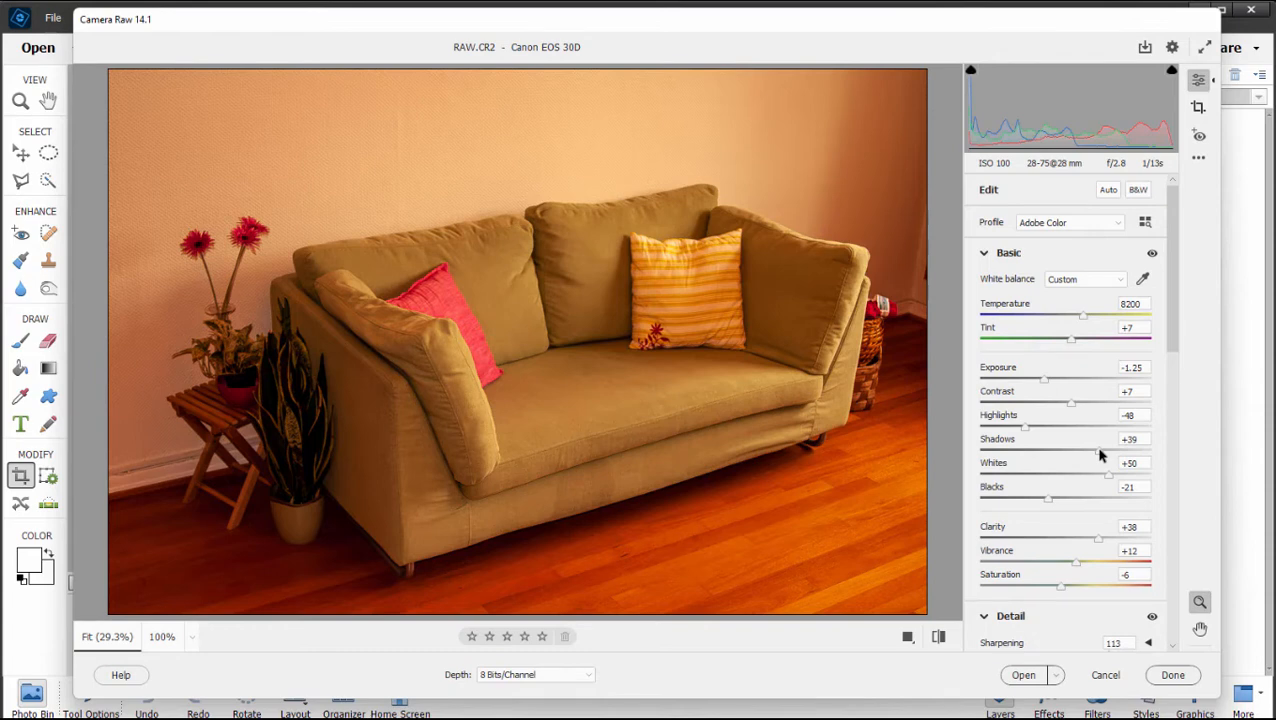
left_click_drag(1072, 403, 1050, 403)
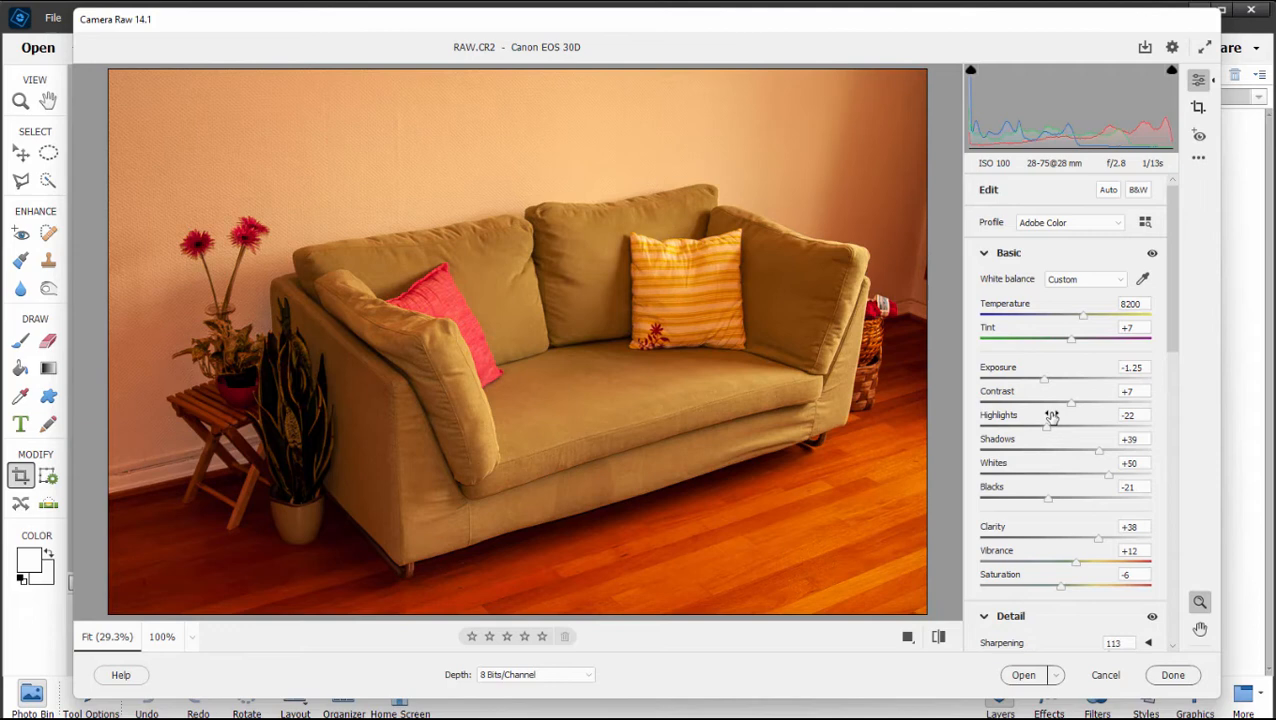
mouse_move(1108, 433)
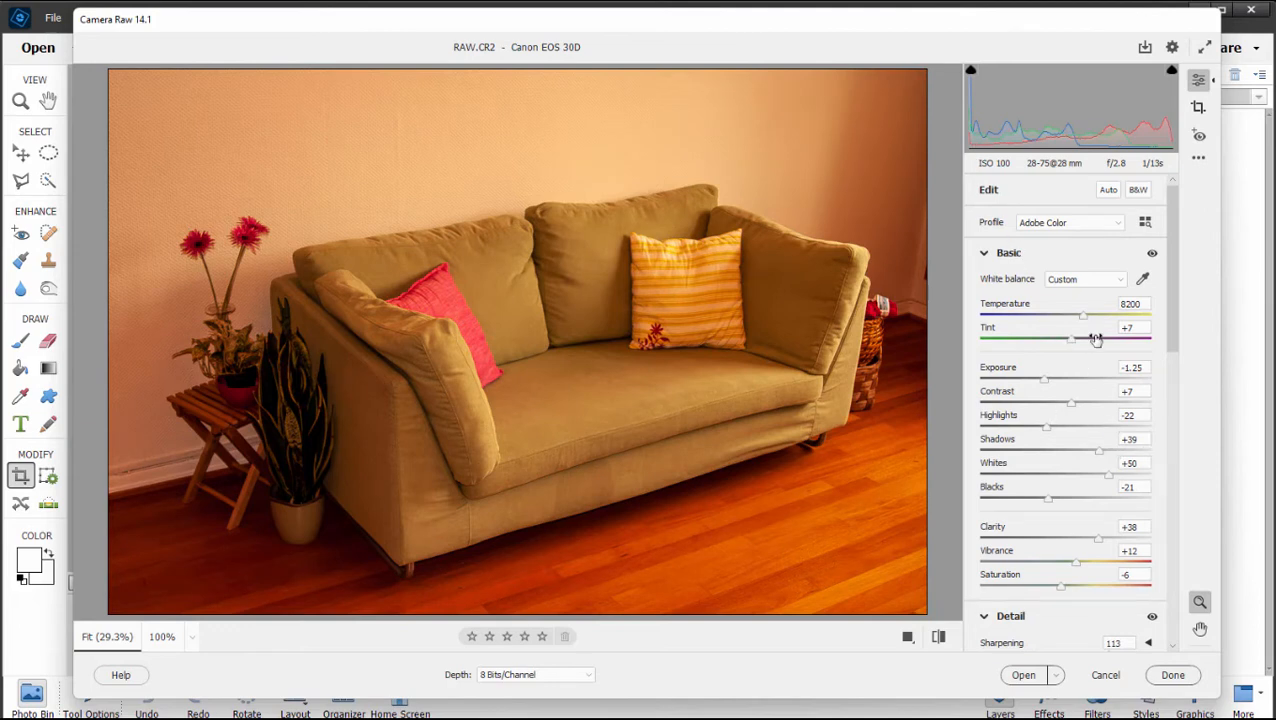
scroll("down", 3)
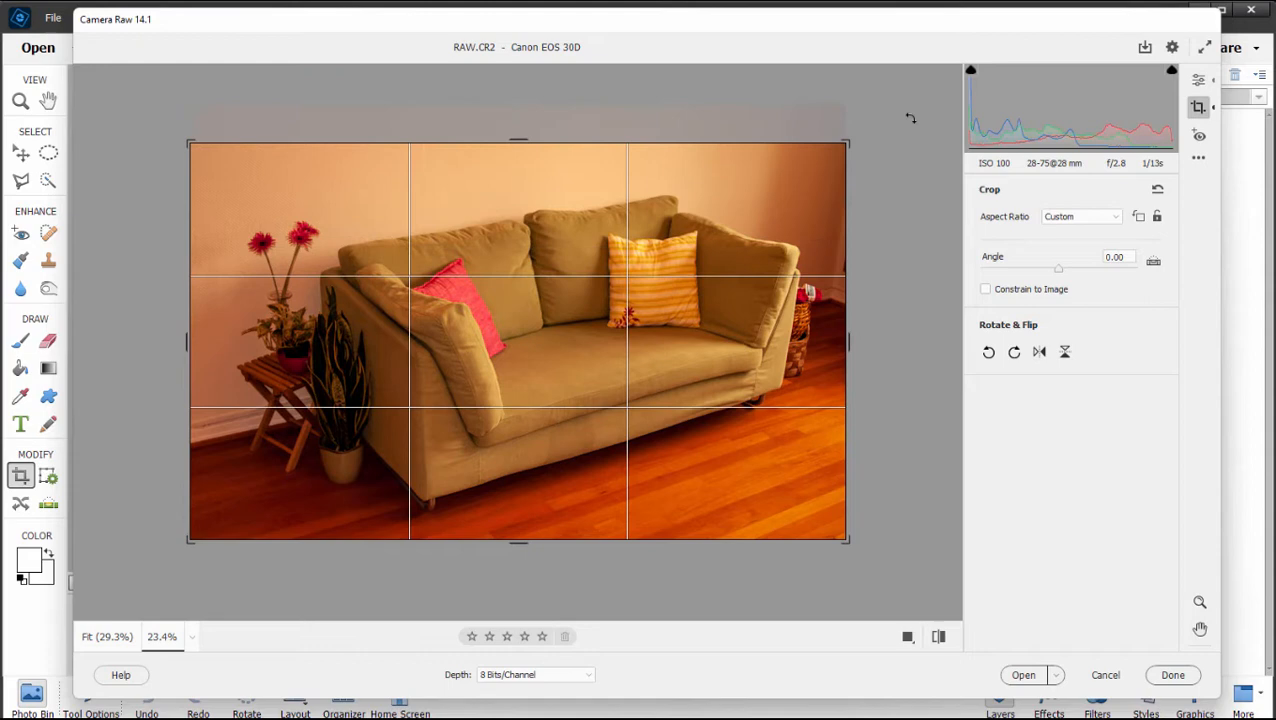
mouse_move(915, 127)
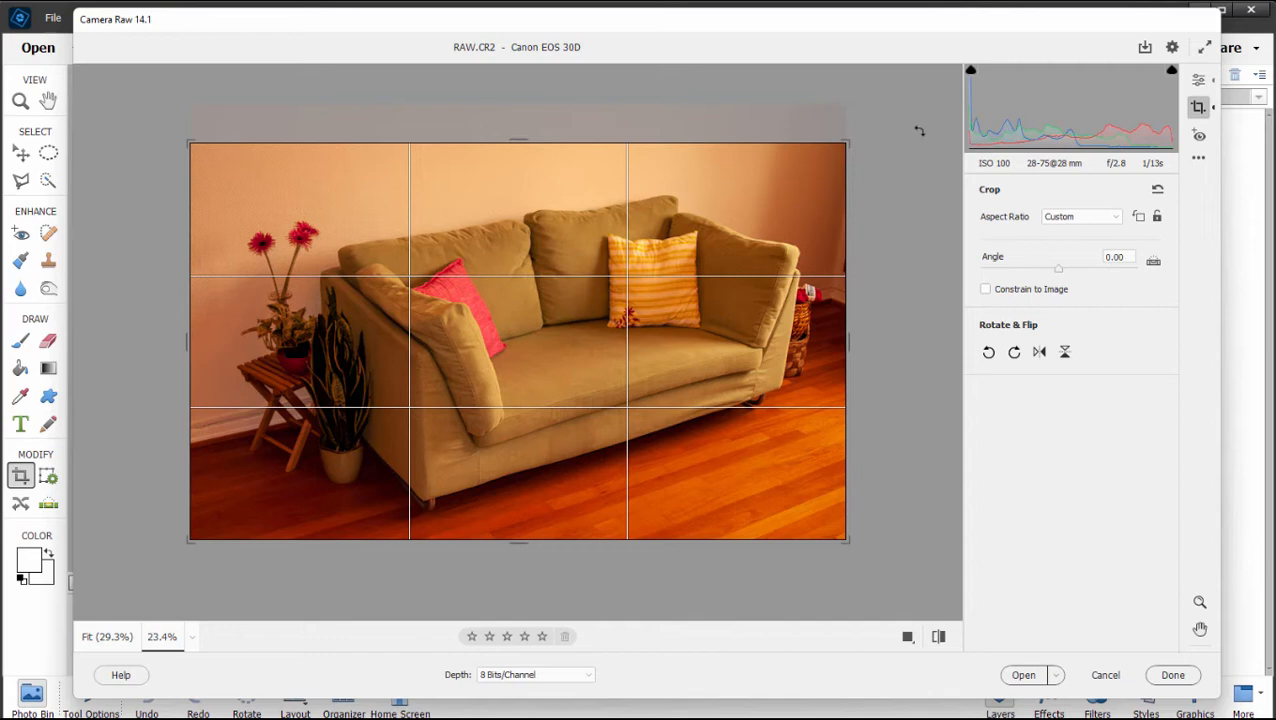
mouse_move(1004, 90)
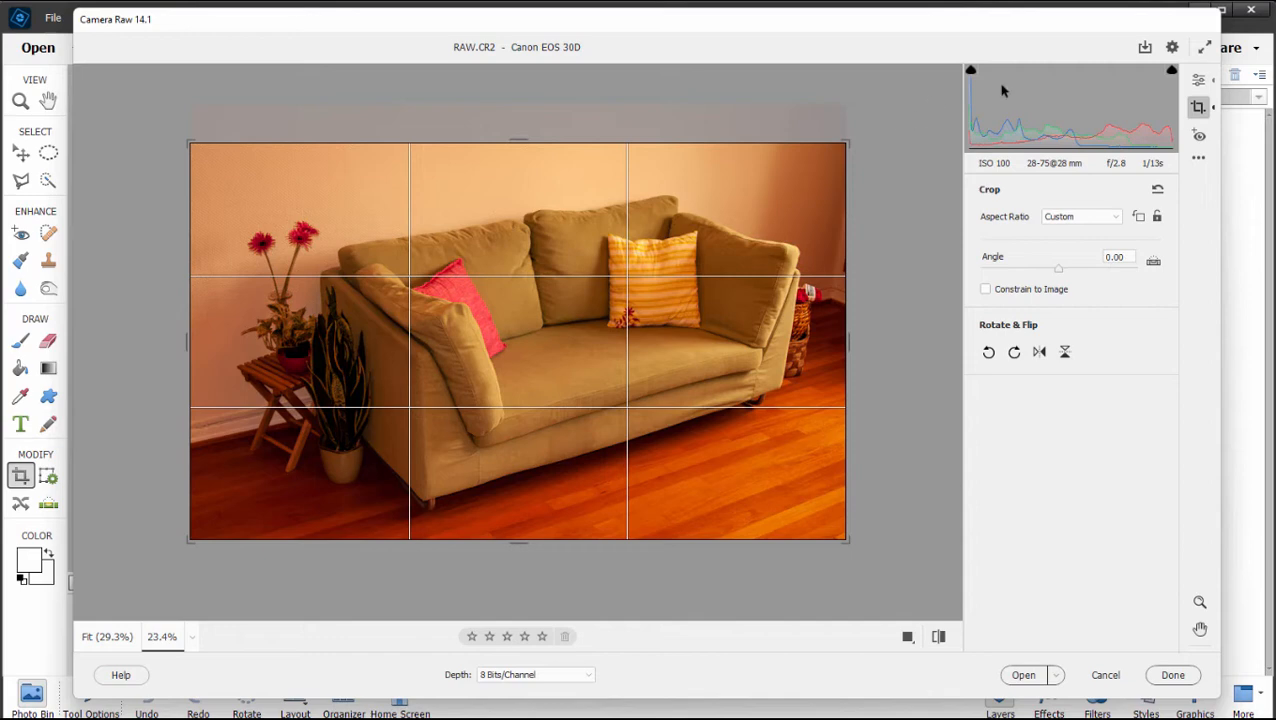
mouse_move(899, 107)
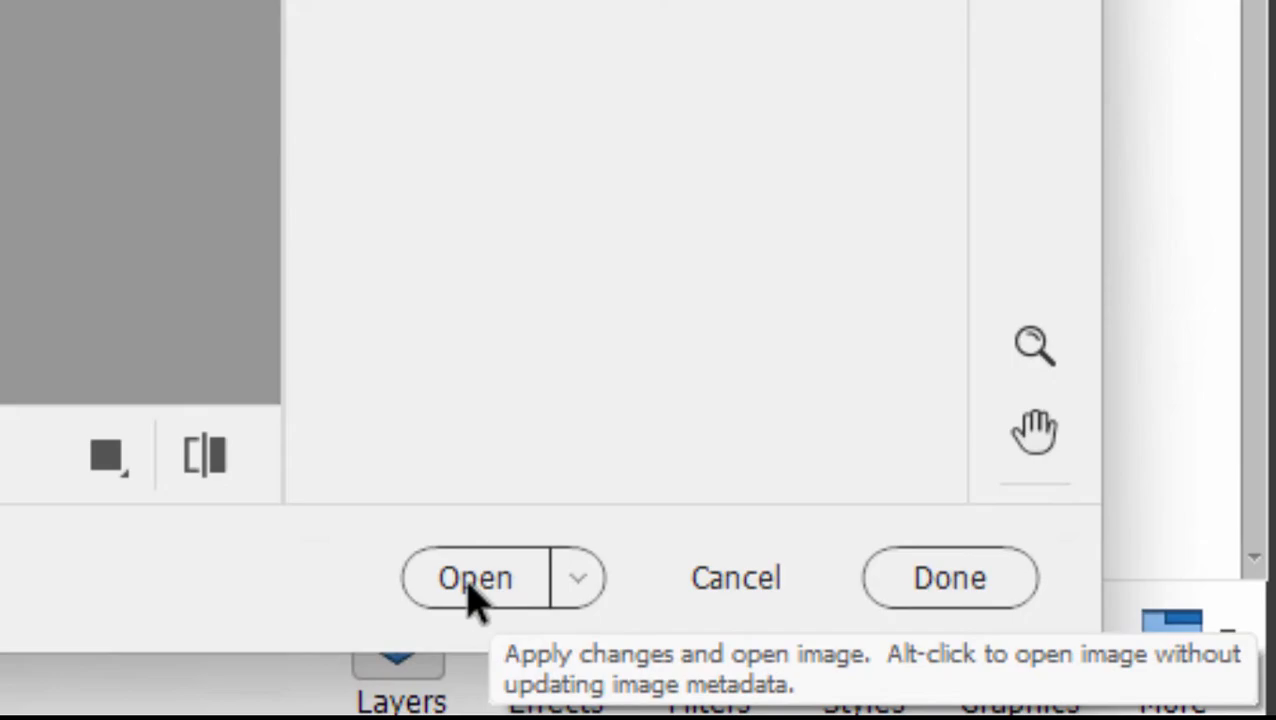
Step: Apply the raw adjustments and open the sofa photo in the Expert editor
left_click(475, 578)
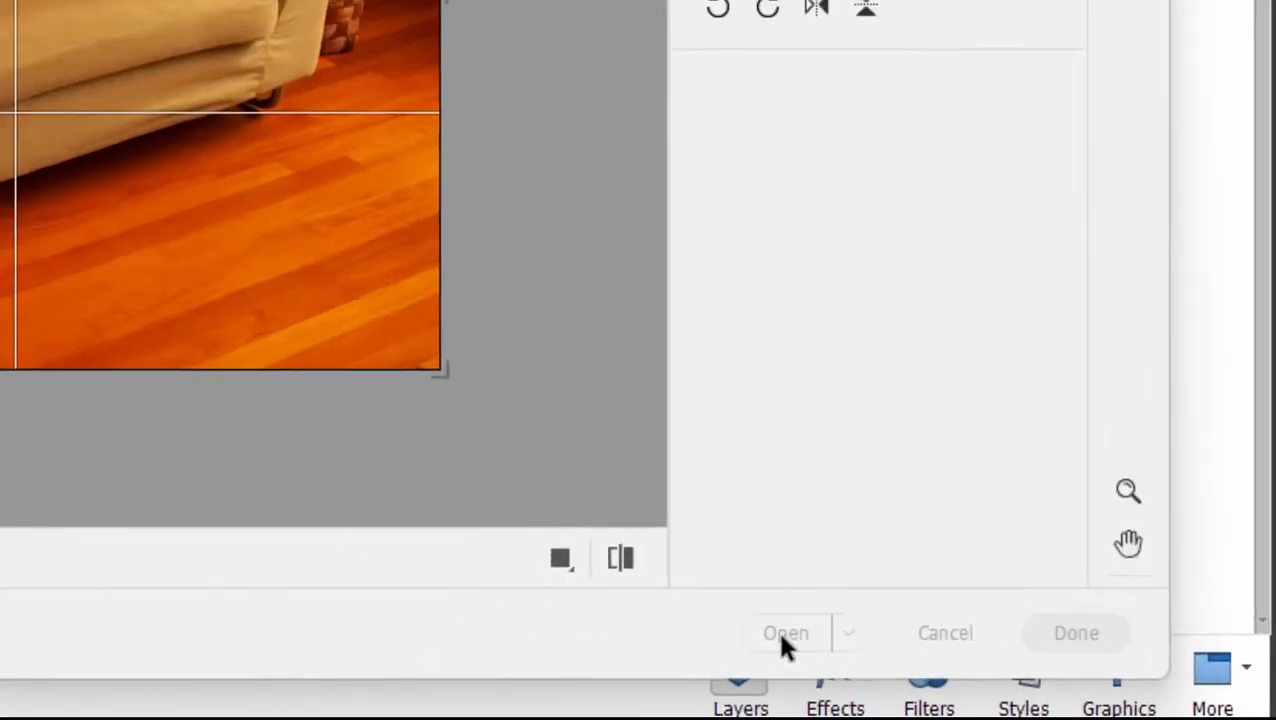
left_click(785, 633)
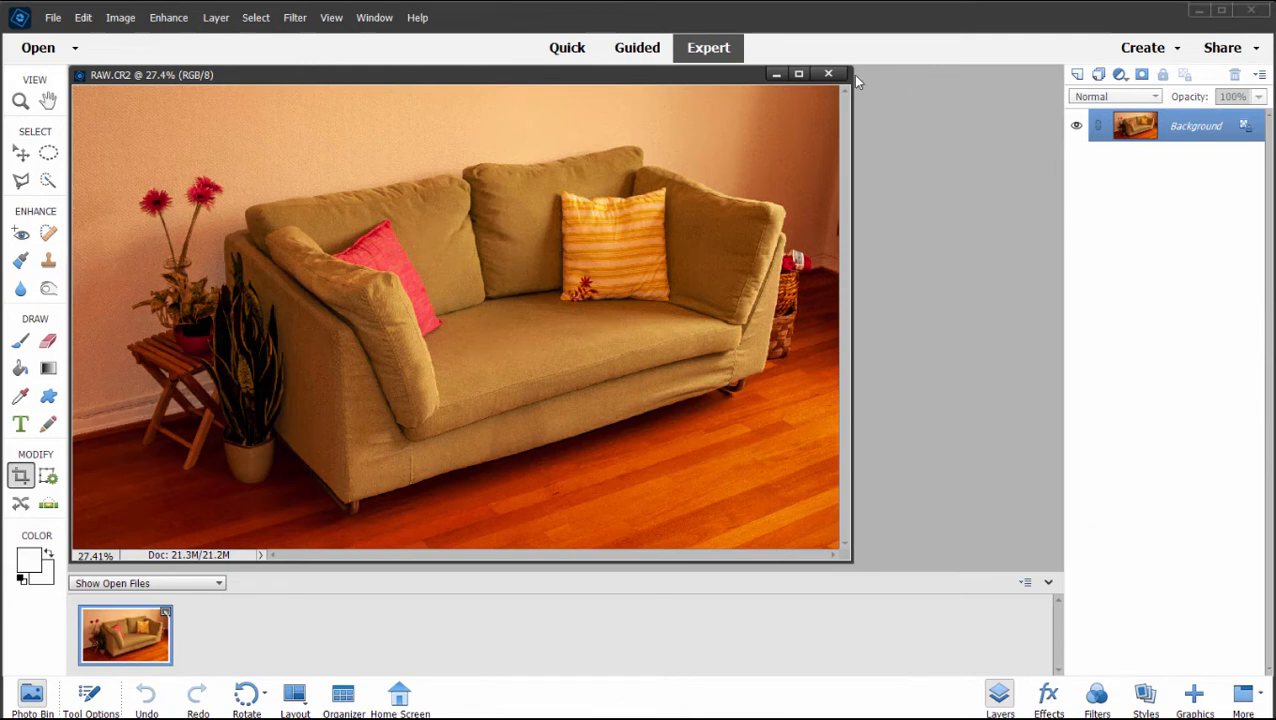
mouse_move(718, 28)
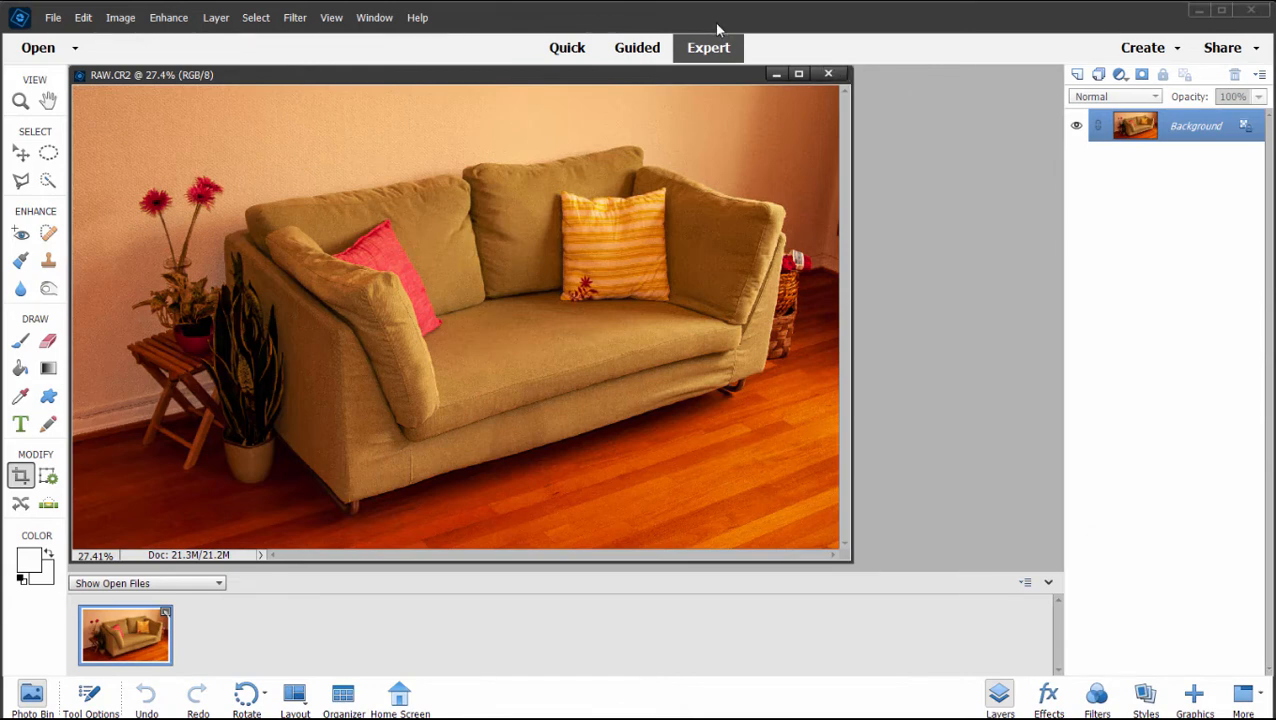
mouse_move(700, 68)
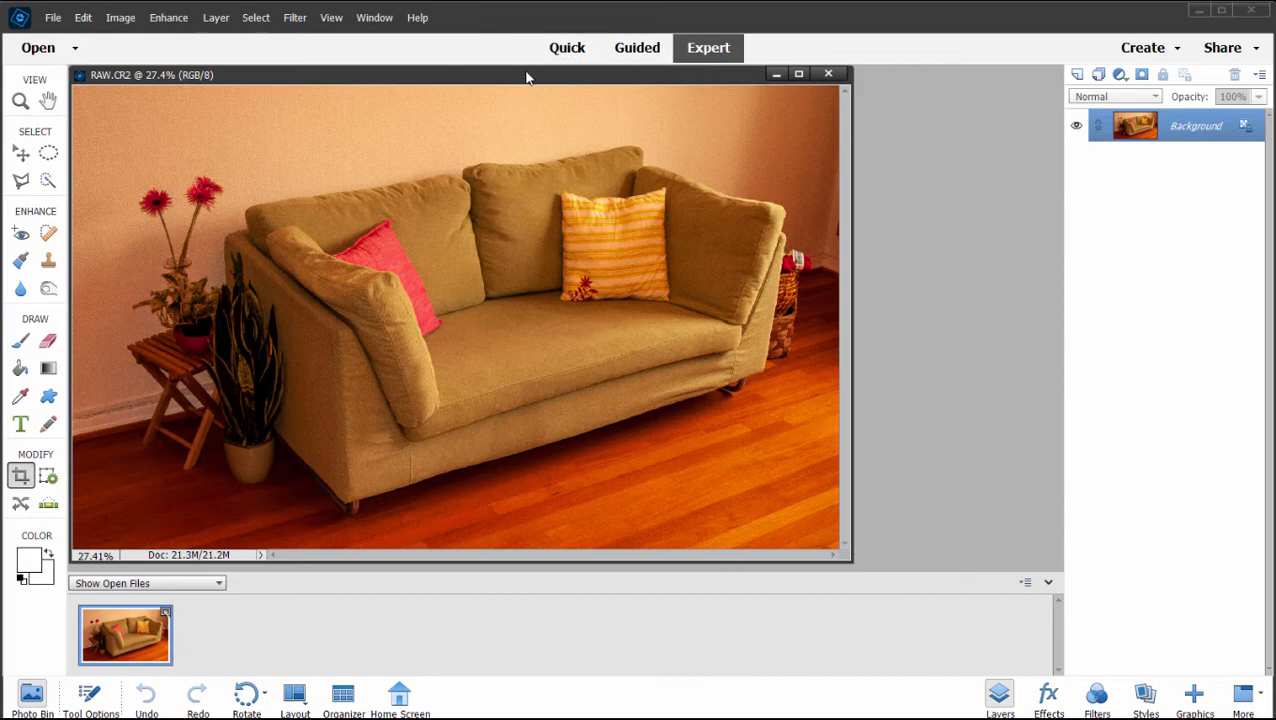
Step: Save the photo as a JPEG named RAW.jpg in the Samples folder
left_click(52, 17)
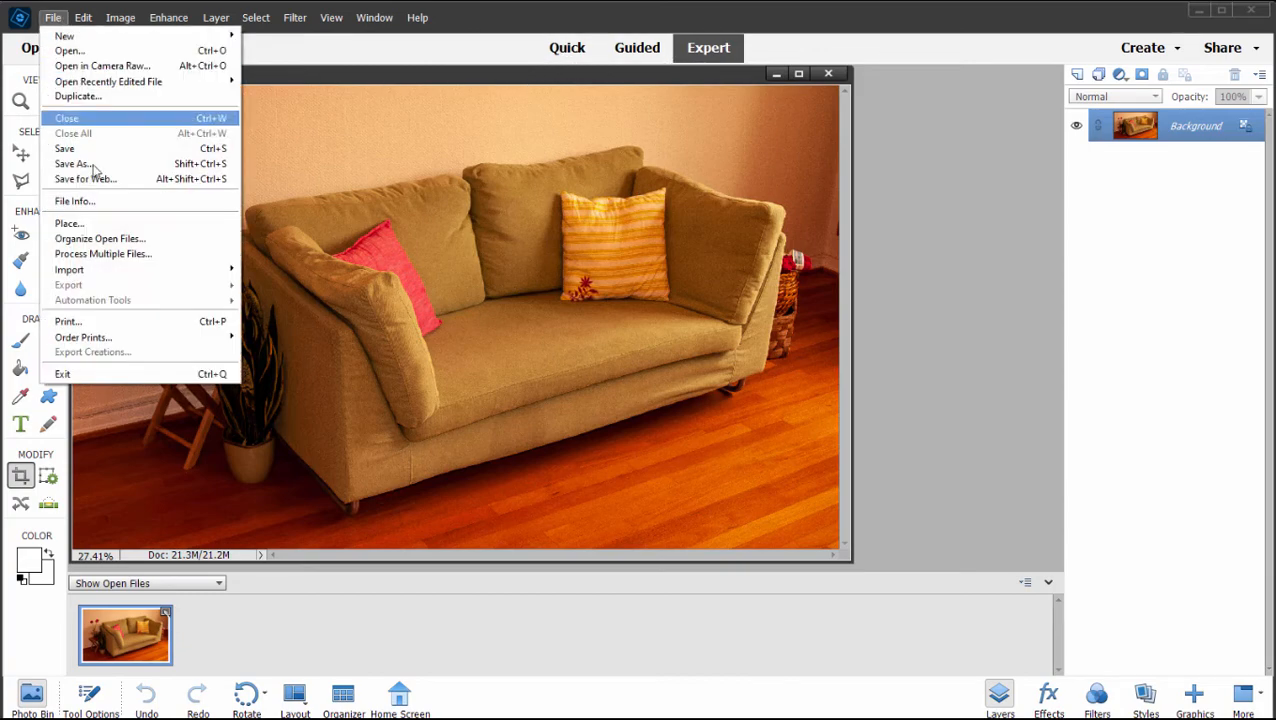
left_click(73, 163)
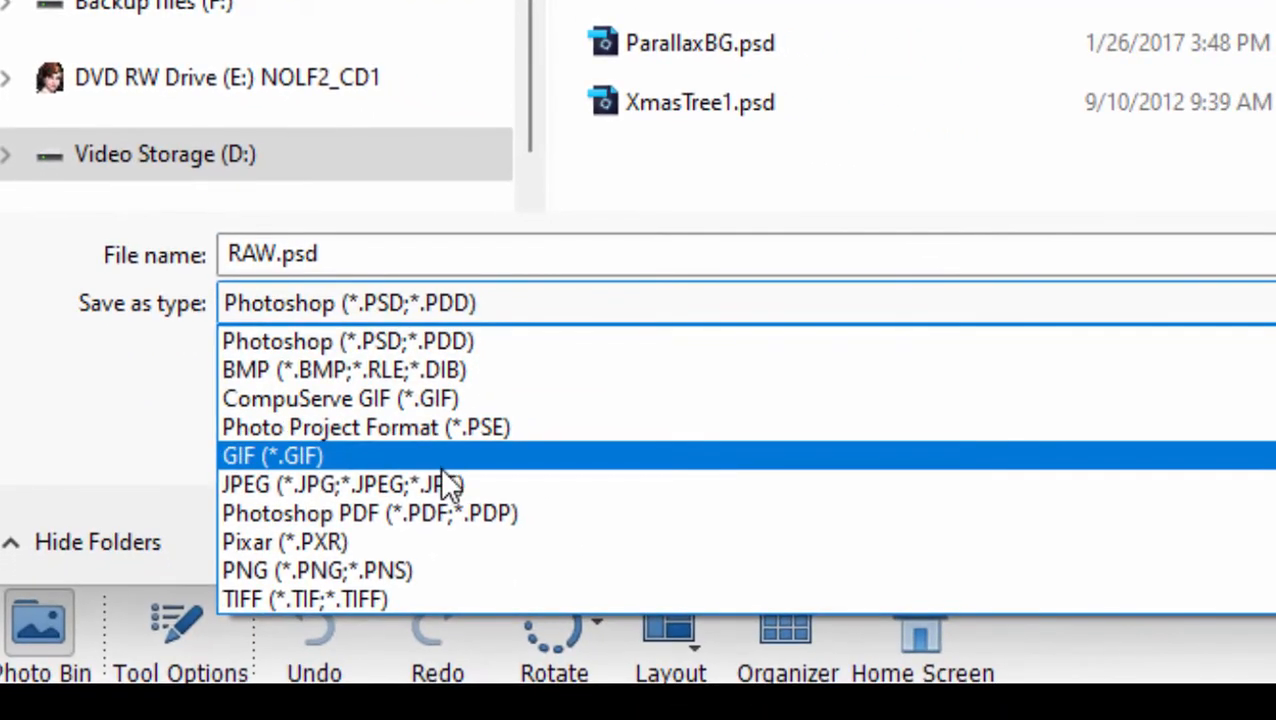
left_click(338, 485)
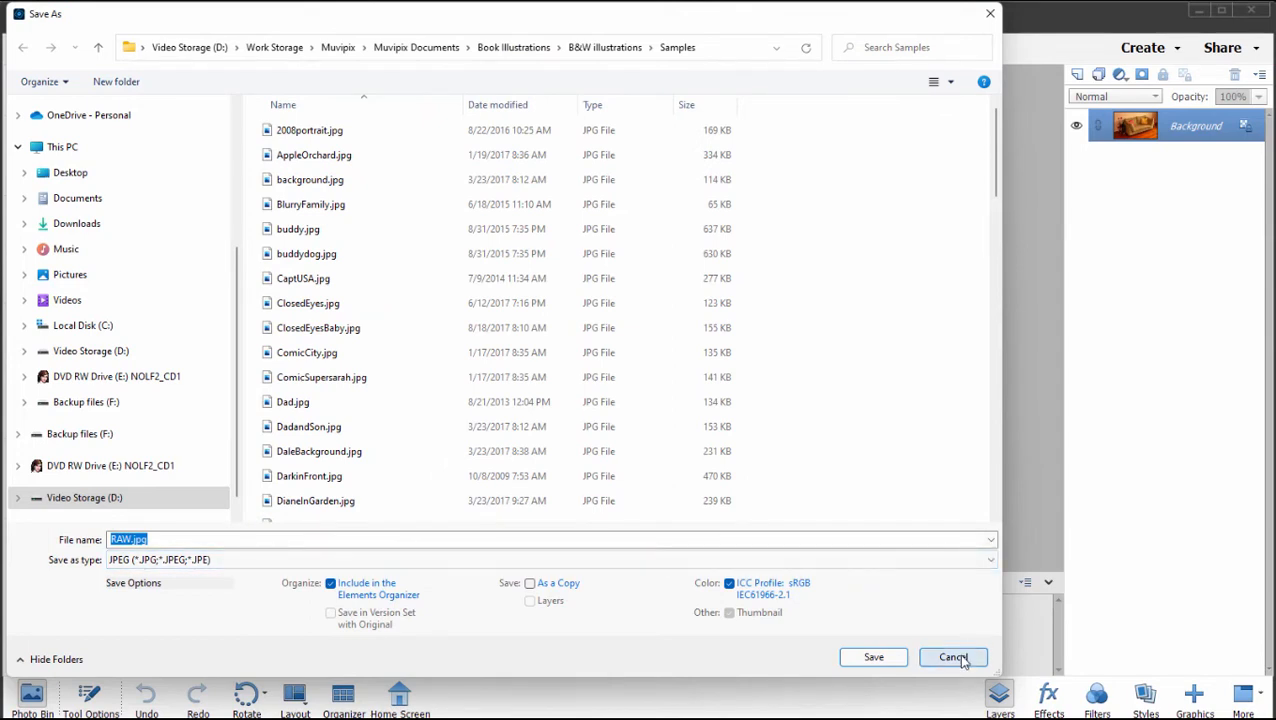
mouse_move(873, 657)
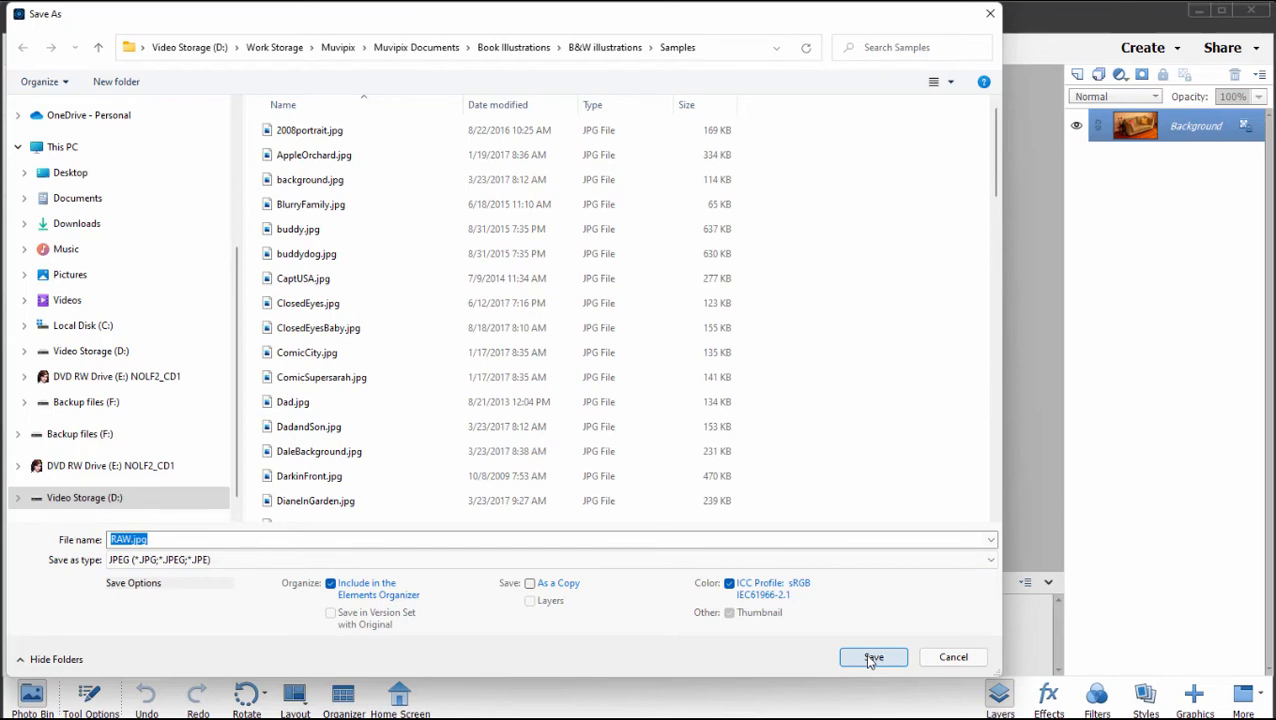
left_click(872, 657)
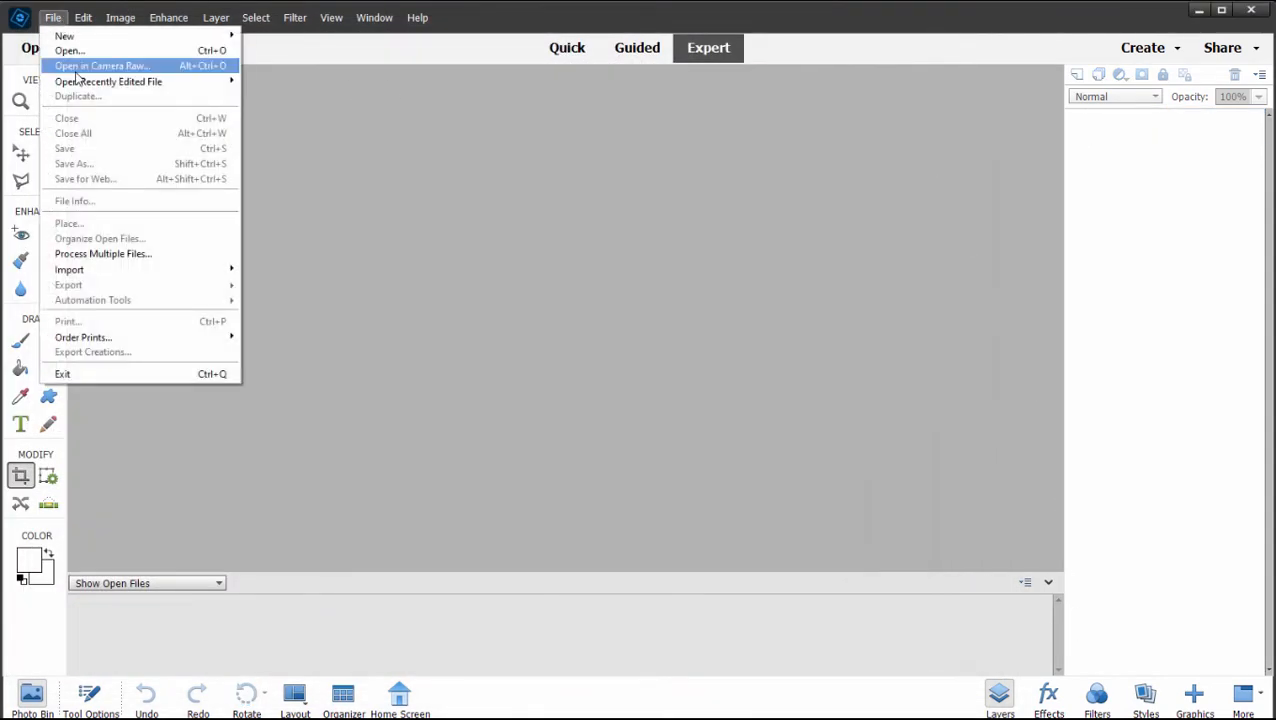
Step: Reopen RAW.CR2 from the Samples folder in Camera Raw
left_click(68, 50)
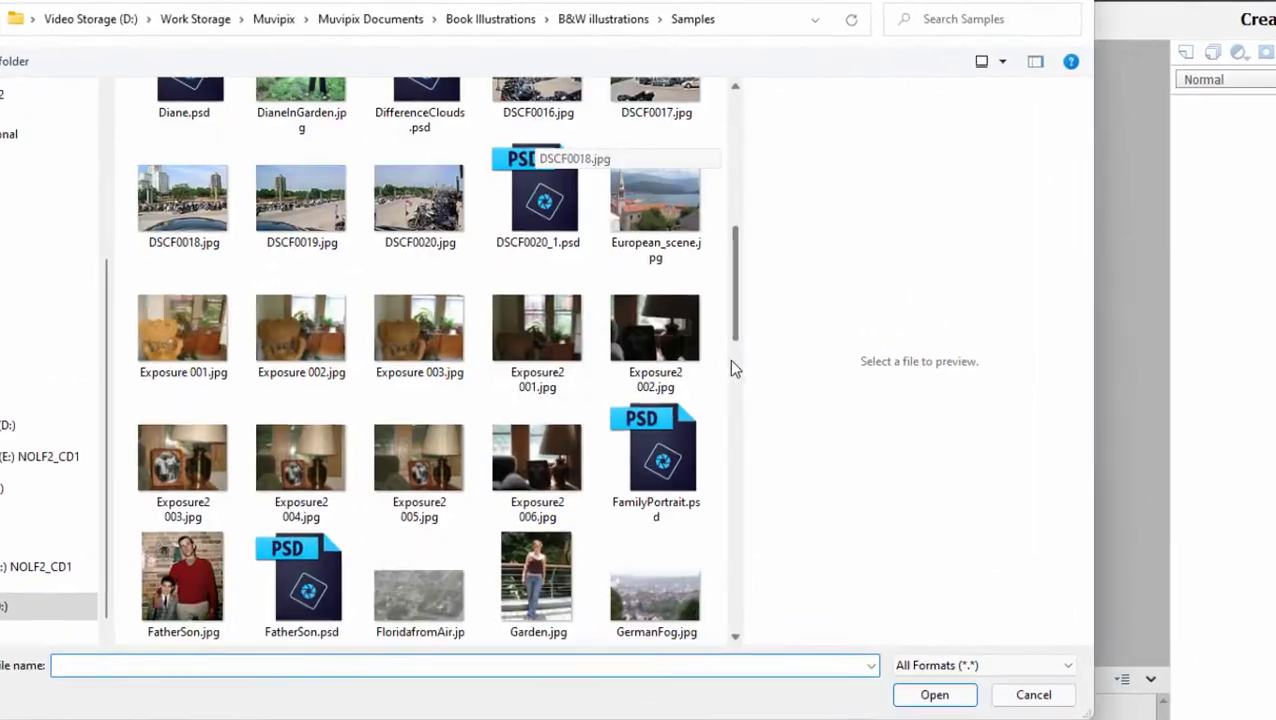
scroll("down", 3)
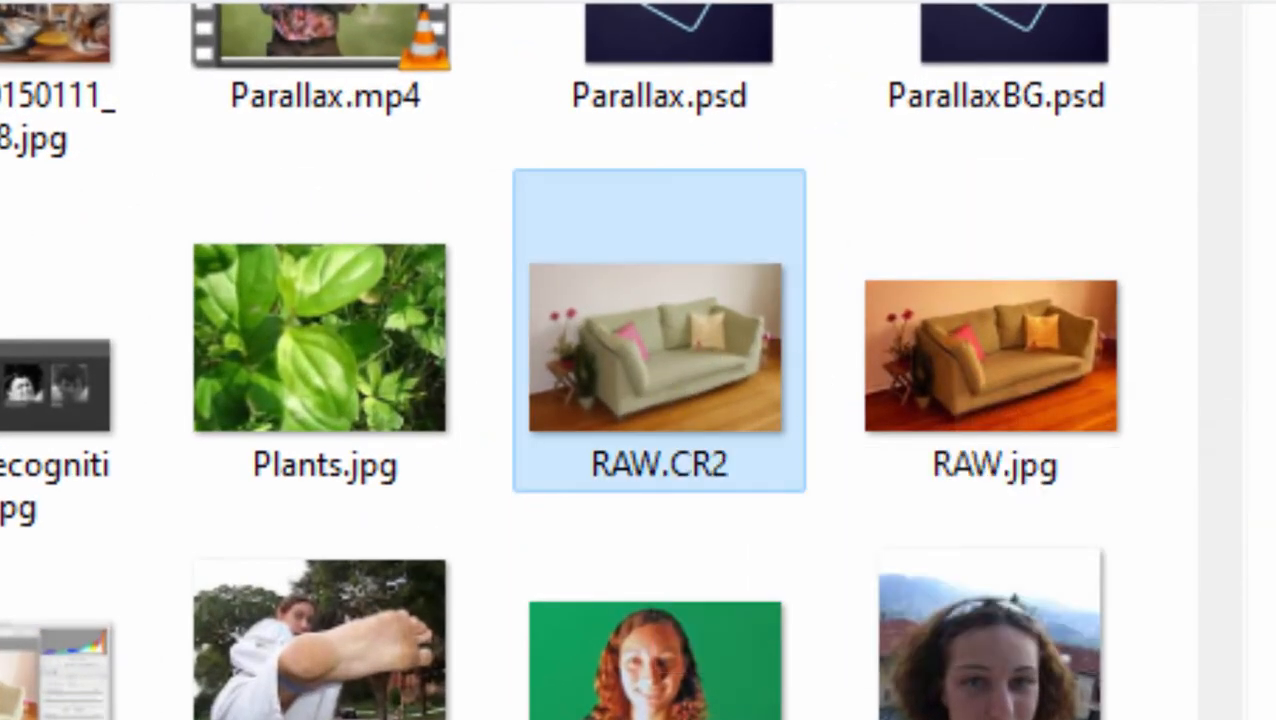
mouse_move(718, 525)
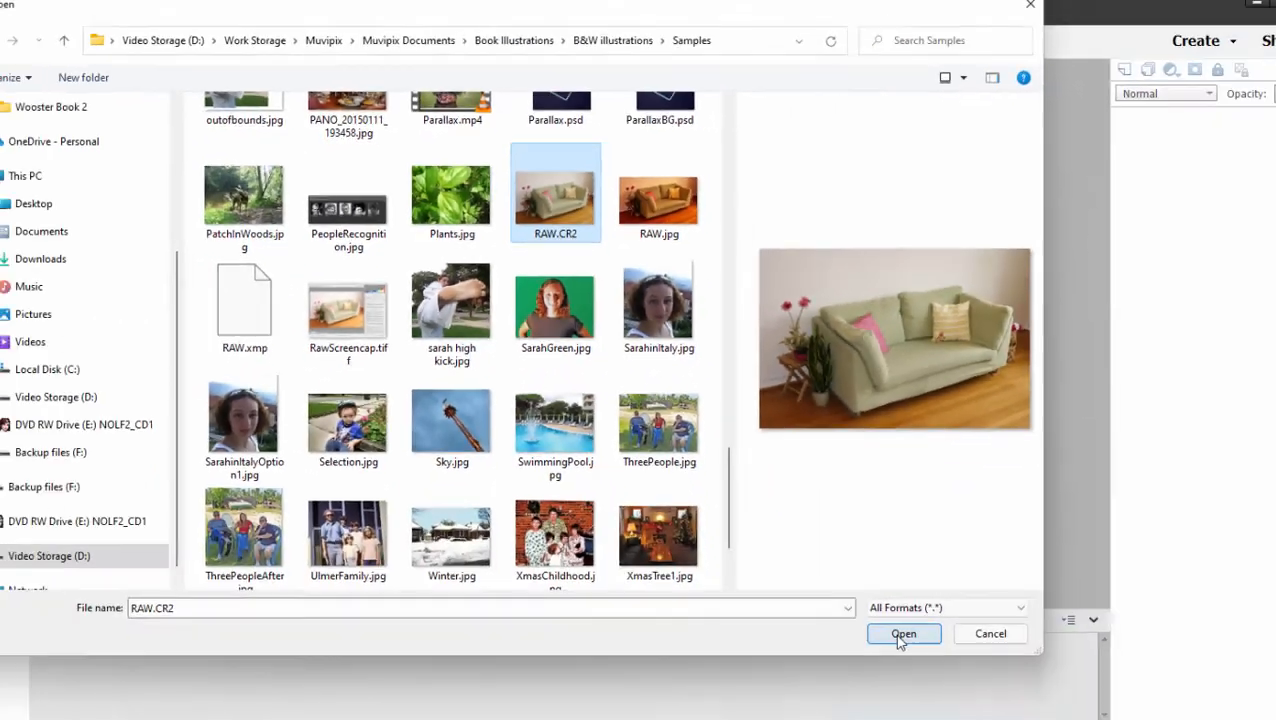
left_click(902, 633)
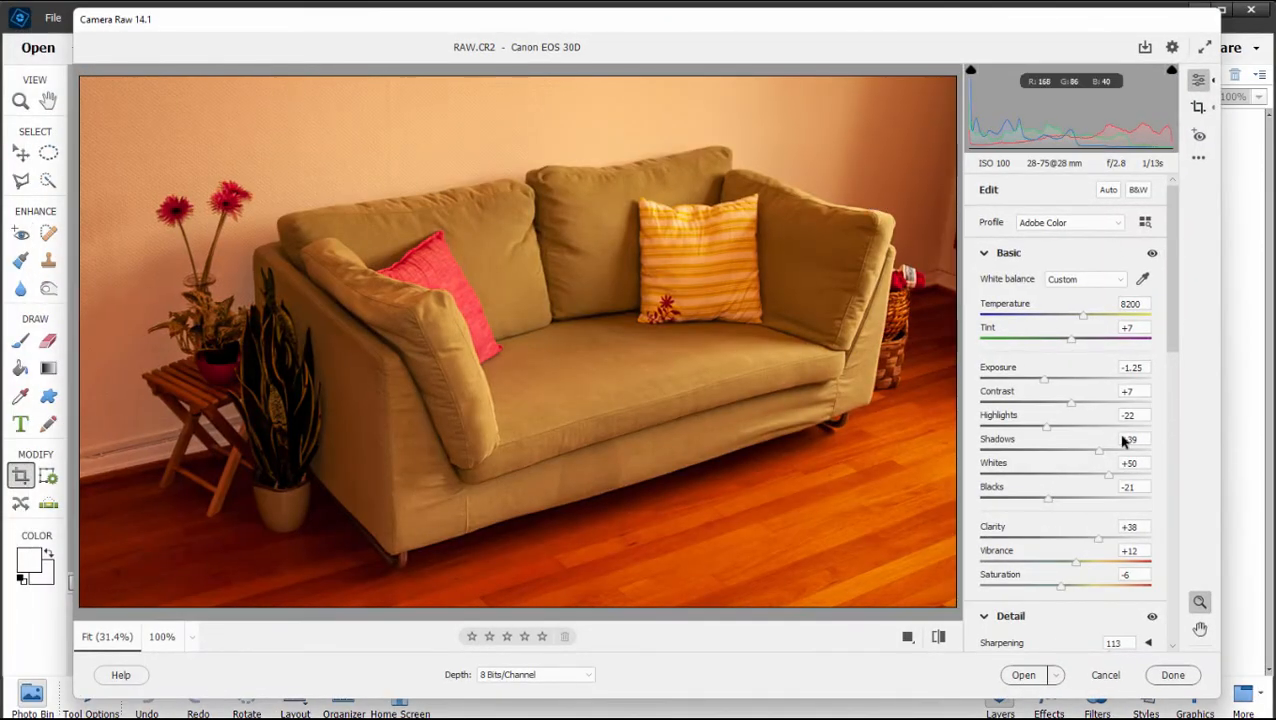
Step: Set Temperature 4850, Tint -19, Shadows +21 and Whites about +9
left_click_drag(1083, 315, 1030, 315)
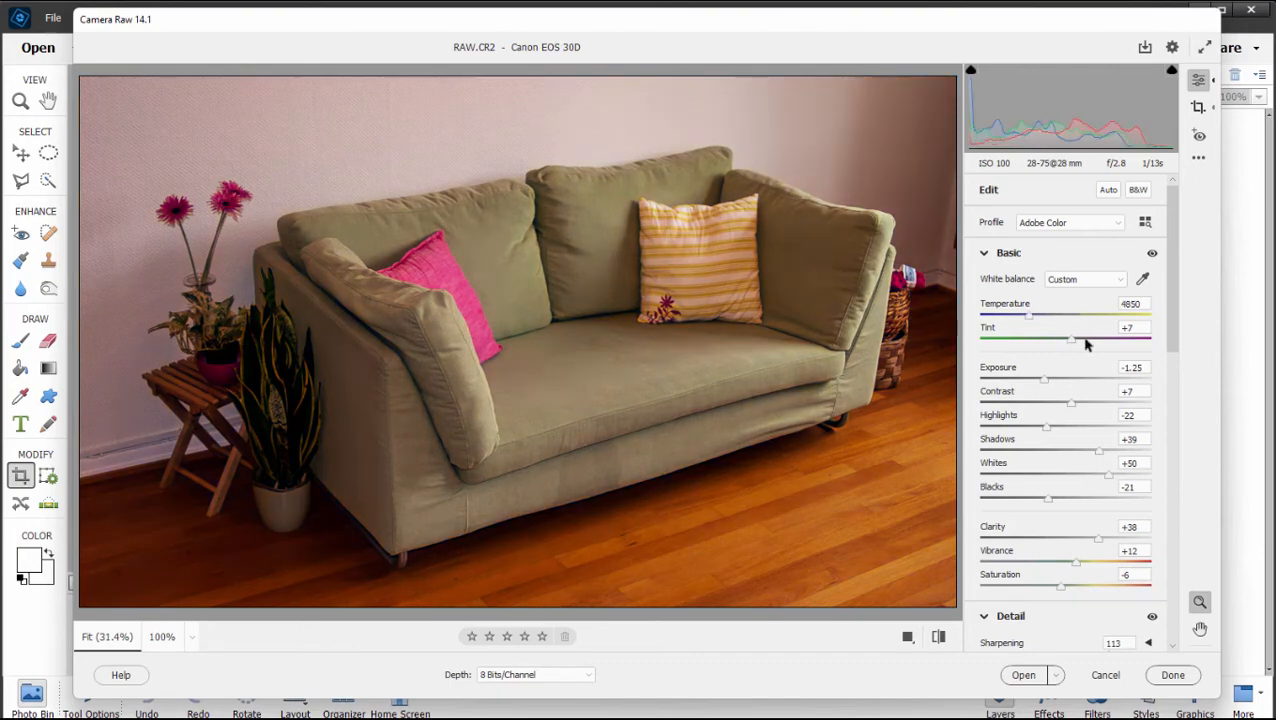
left_click_drag(1070, 340, 1050, 340)
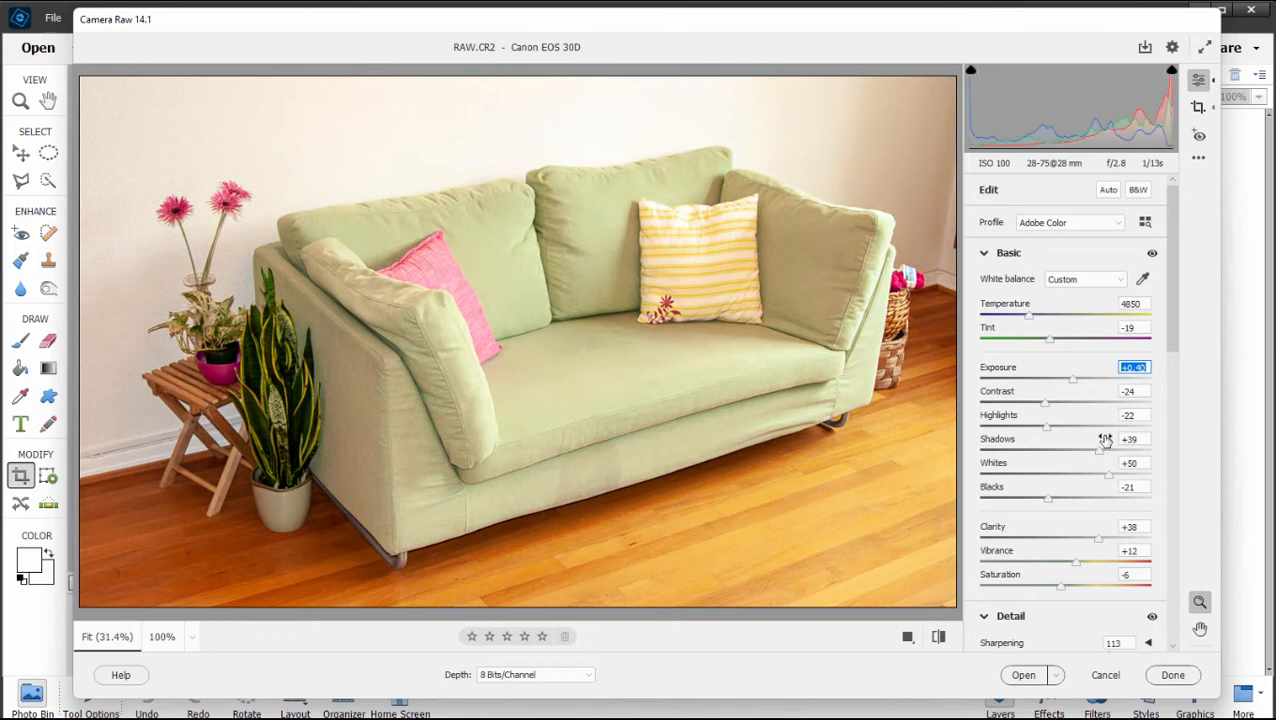
left_click_drag(1100, 451, 1080, 451)
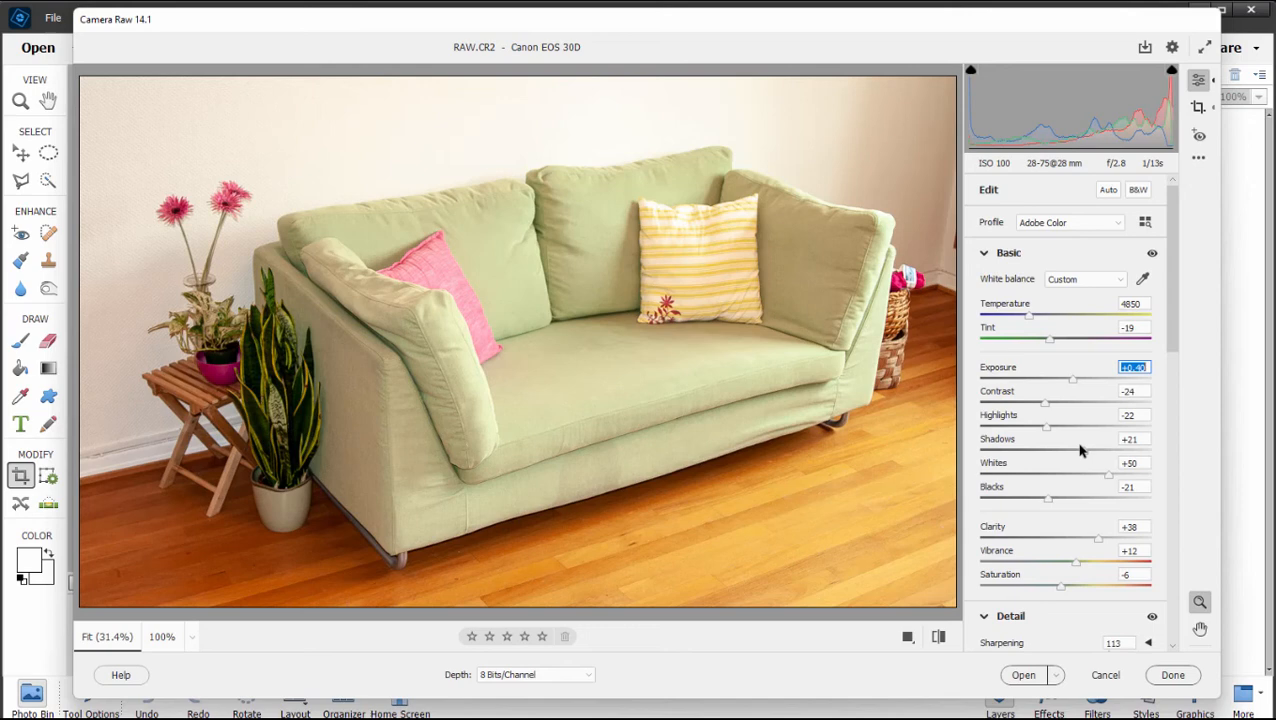
left_click_drag(1110, 475, 1075, 475)
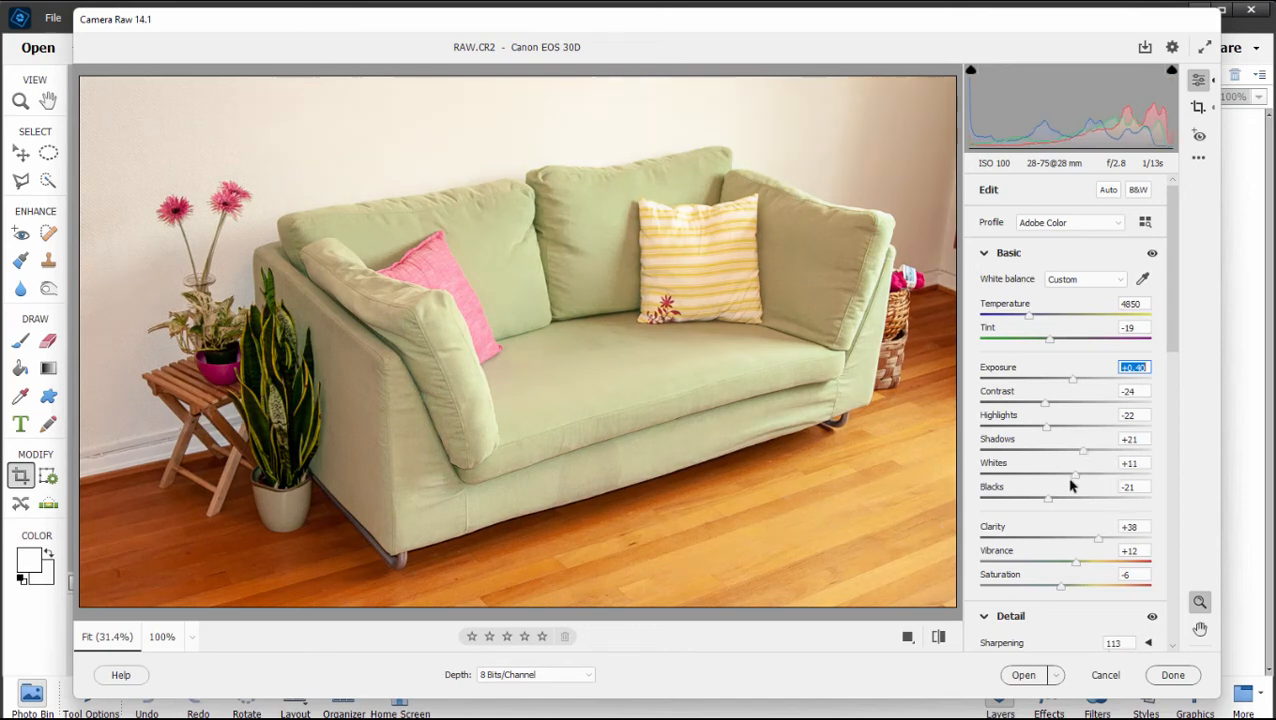
left_click_drag(1078, 474, 1075, 474)
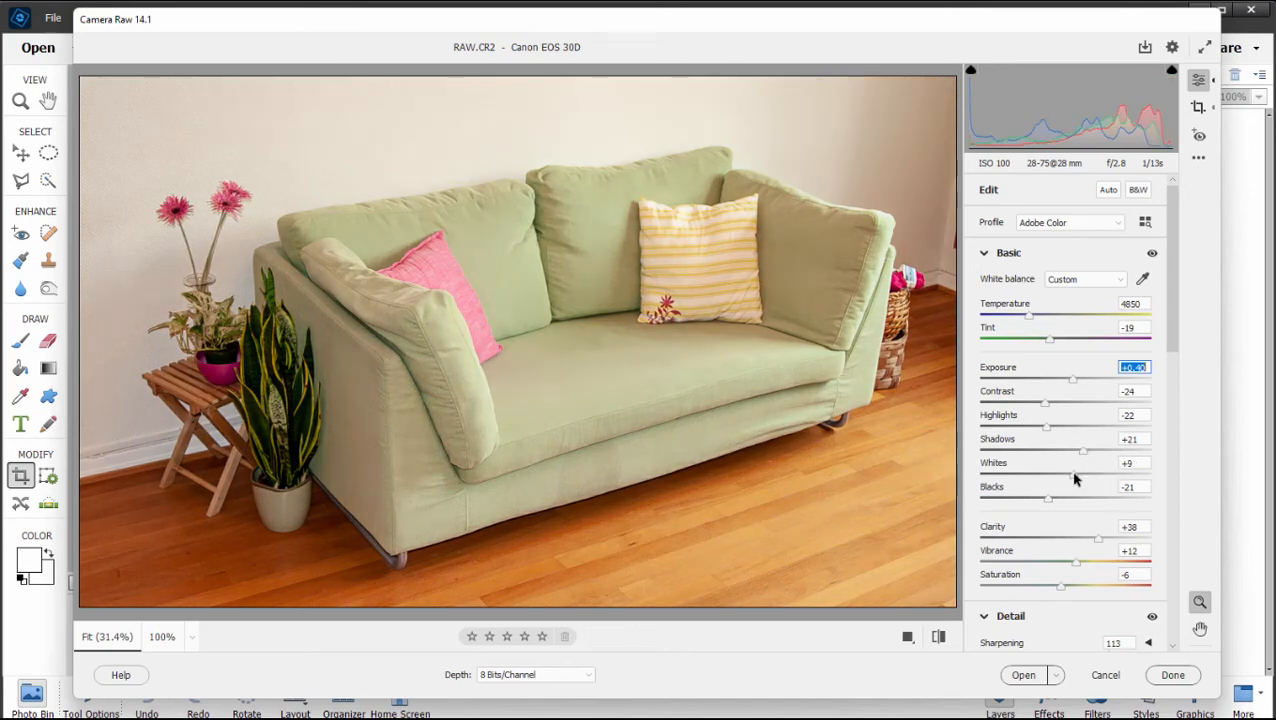
mouse_move(779, 467)
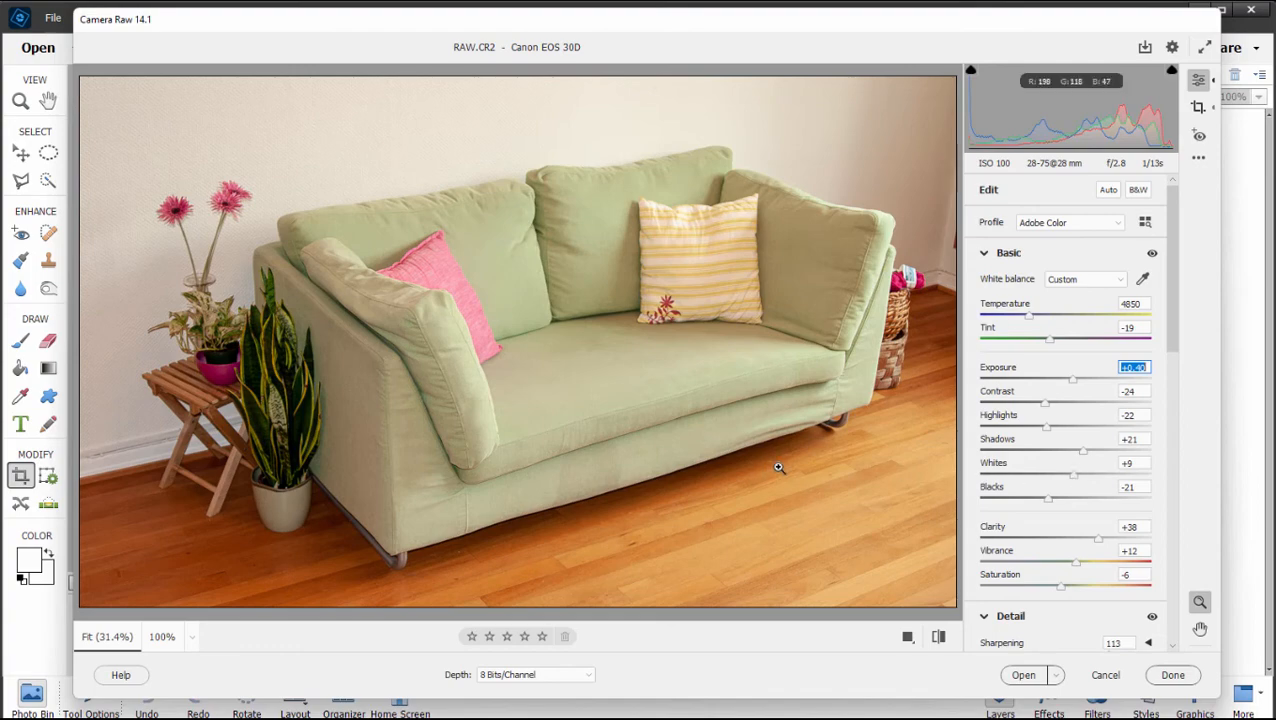